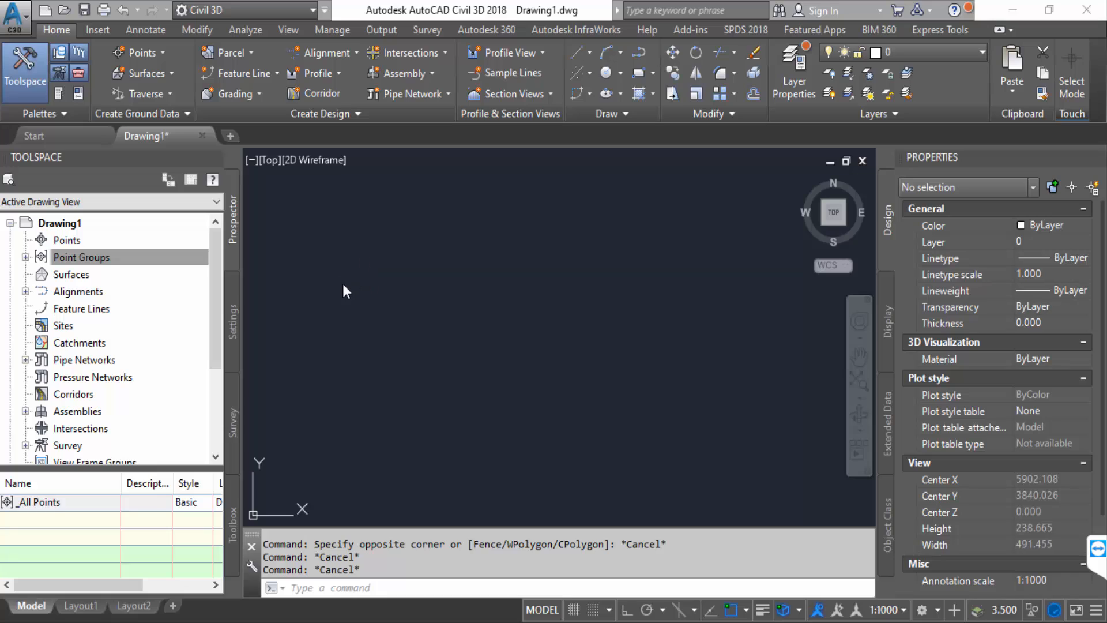
mouse_move(346, 263)
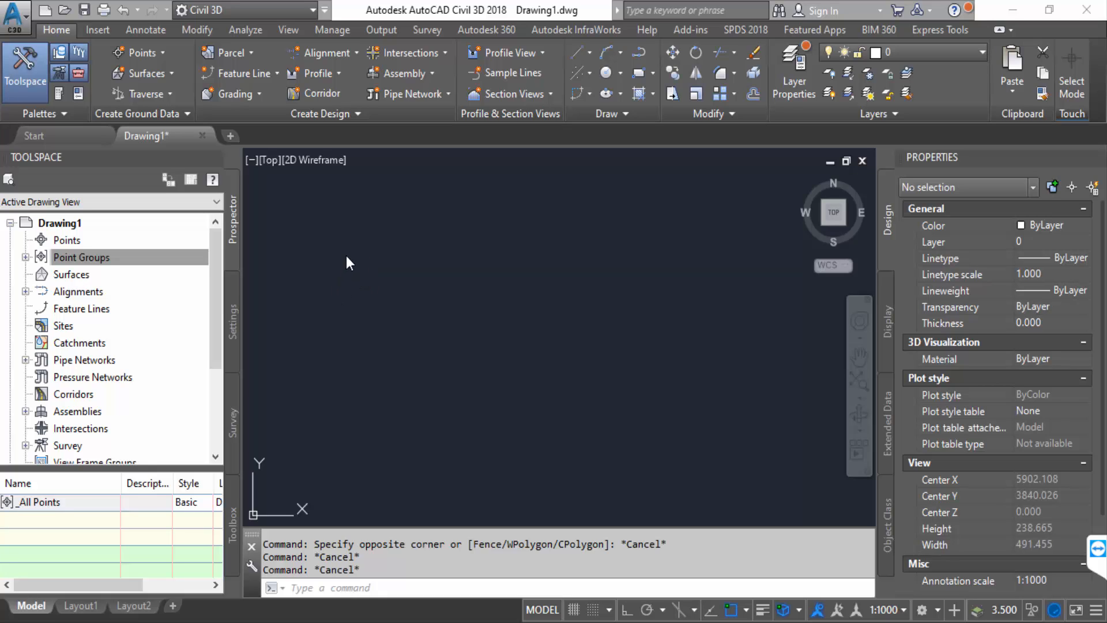
mouse_move(189, 142)
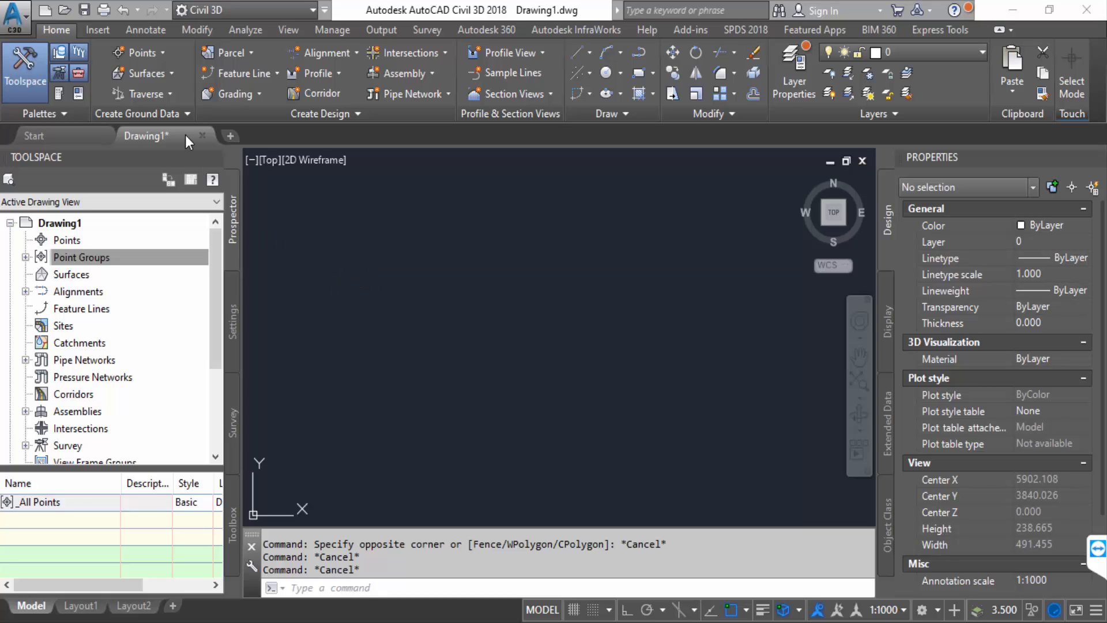
mouse_move(120, 120)
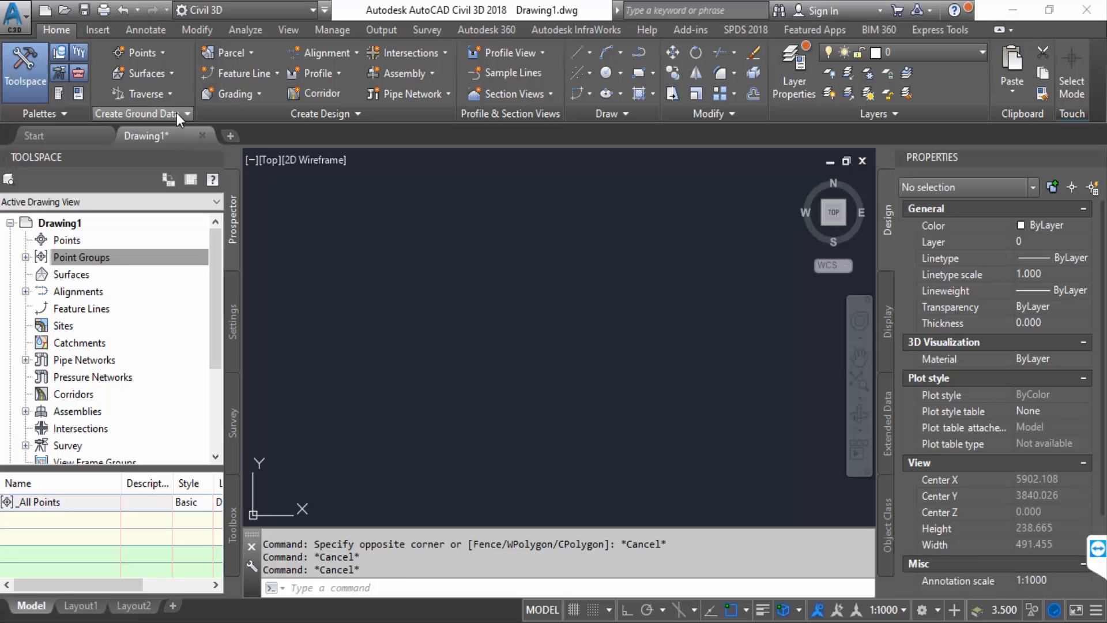
Launch Import Survey Data from the Create Ground Data menu on the Home tab
left_click(178, 113)
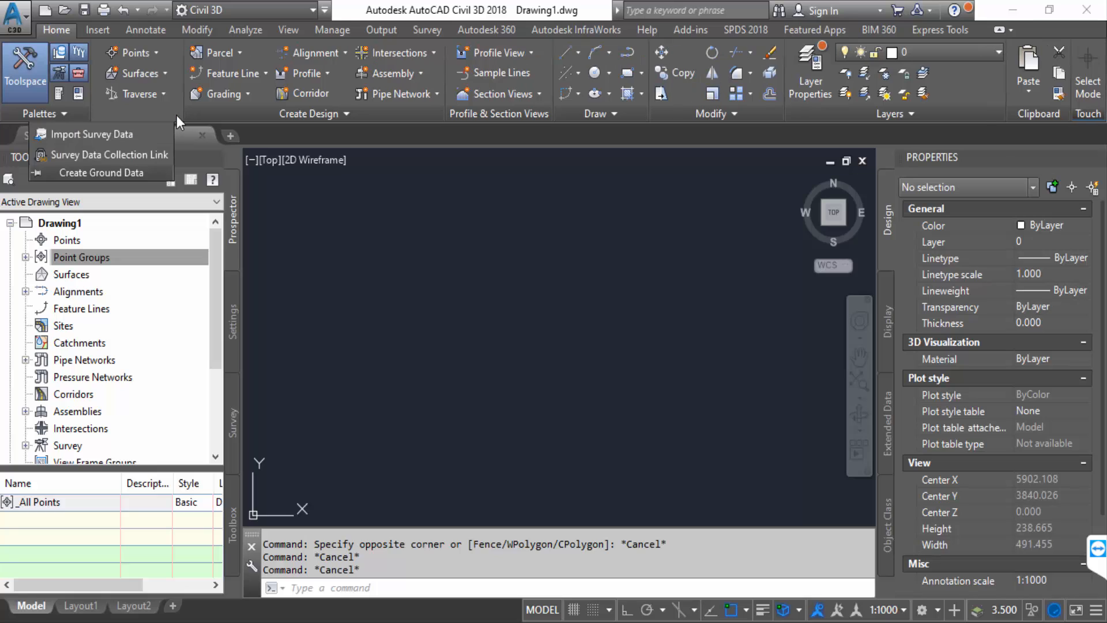
mouse_move(91, 135)
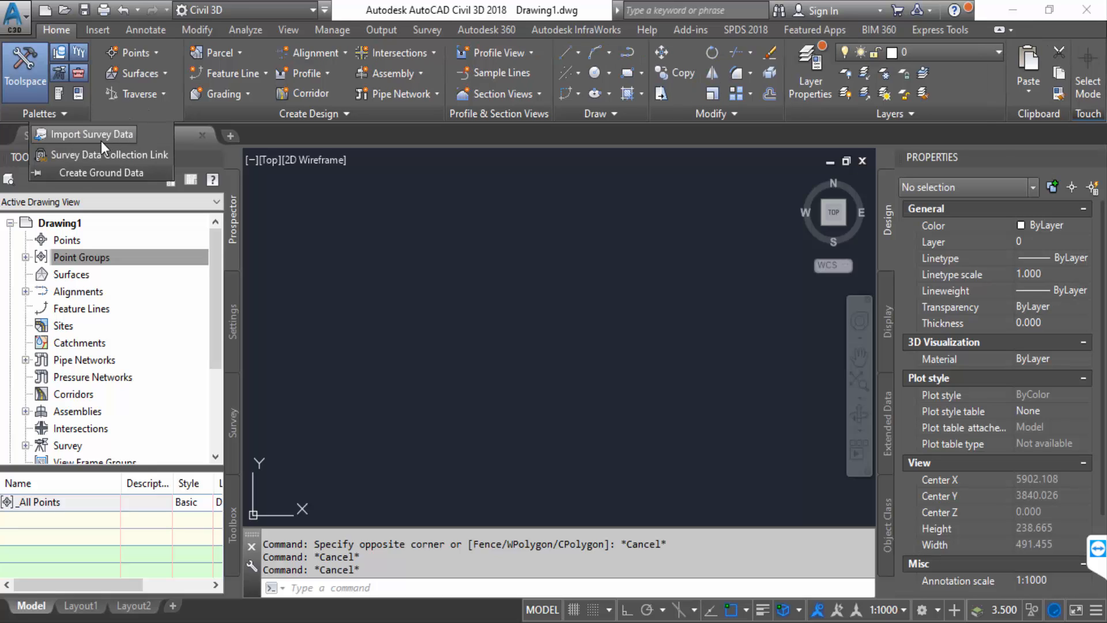
mouse_move(94, 133)
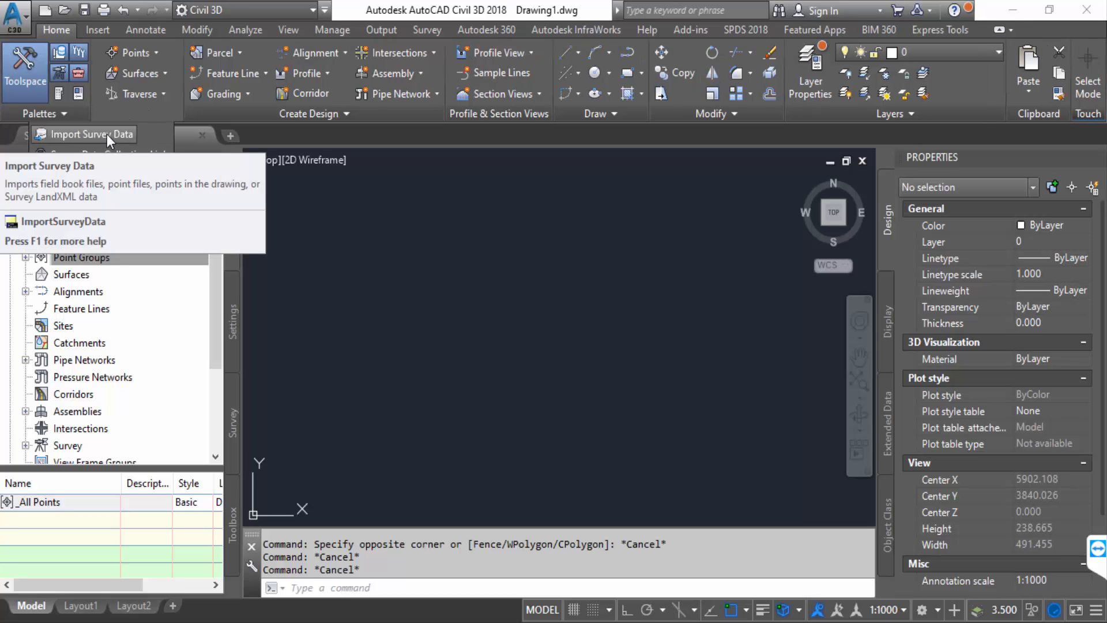
left_click(94, 133)
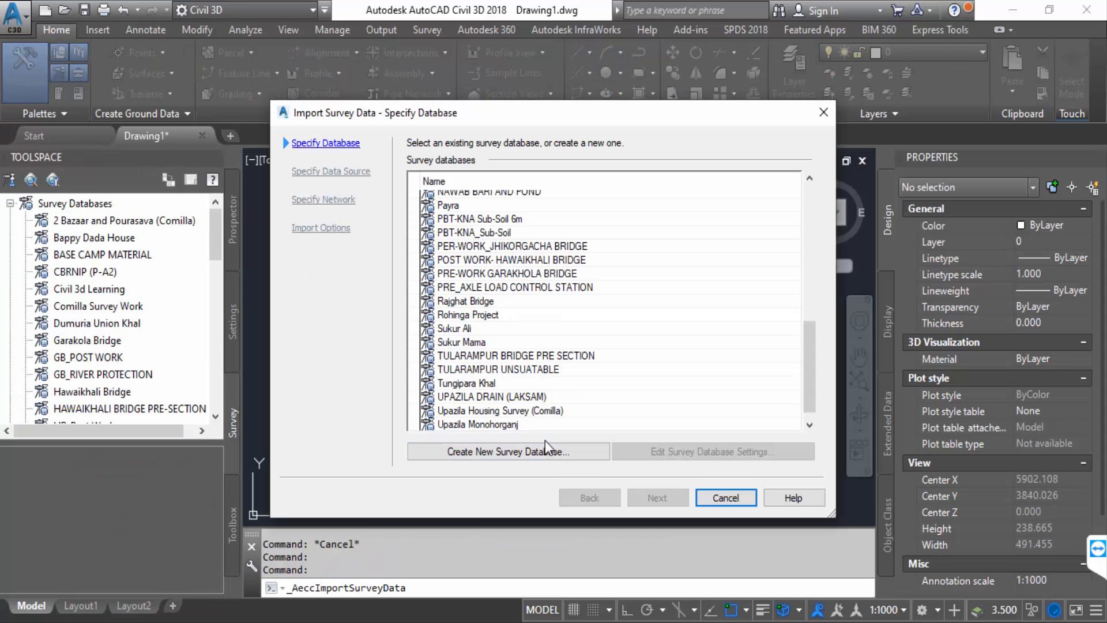
mouse_move(525, 479)
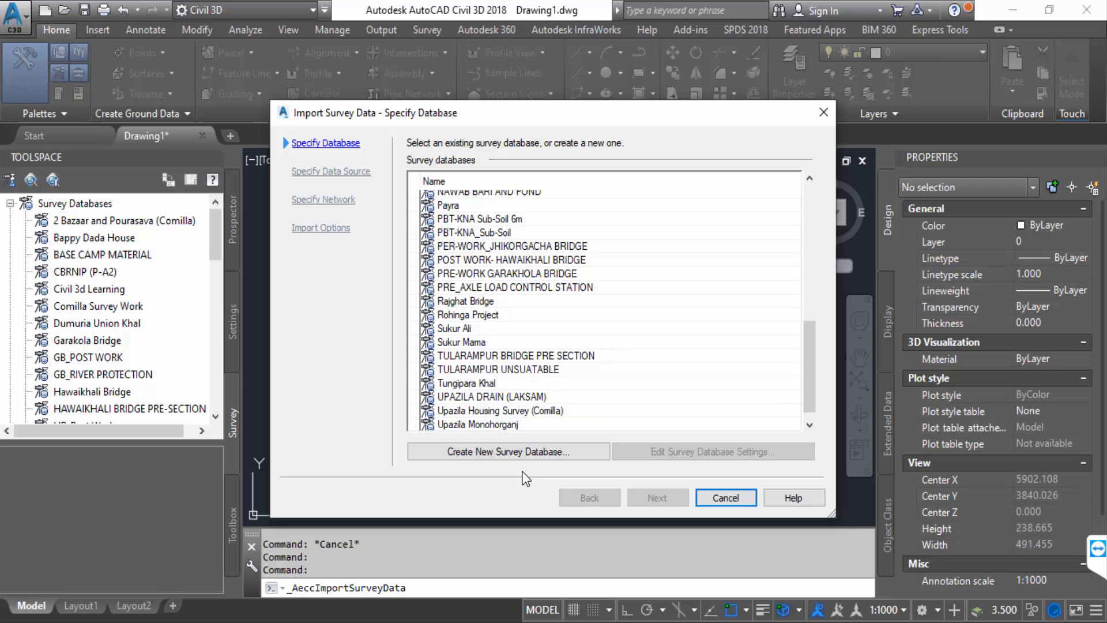
mouse_move(565, 472)
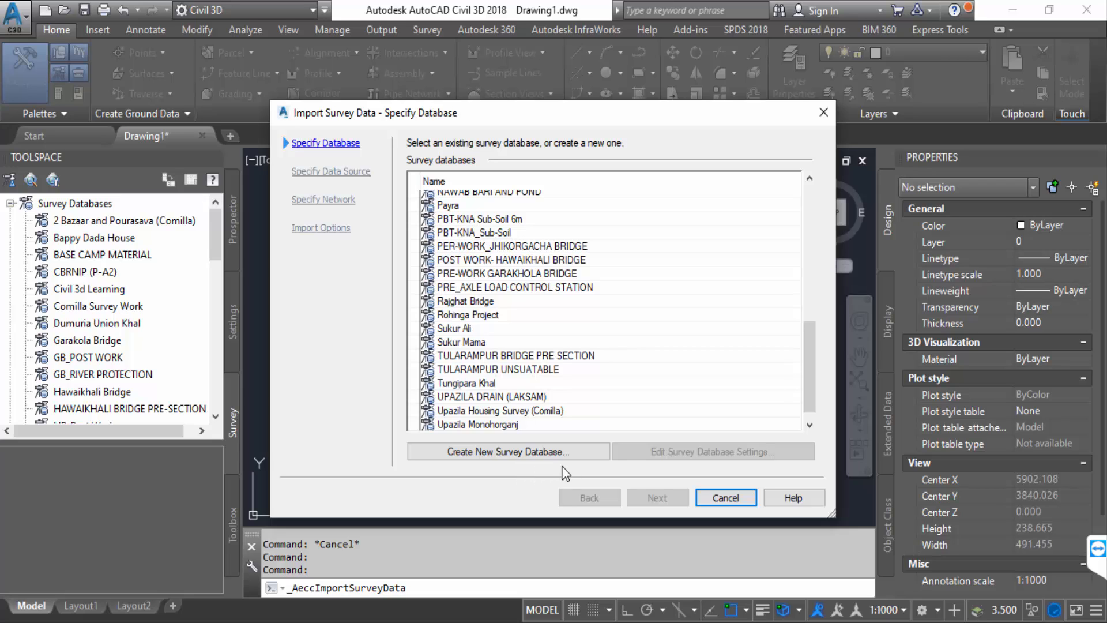
Create a new survey database named 'test 01' and select it for the import
left_click(507, 451)
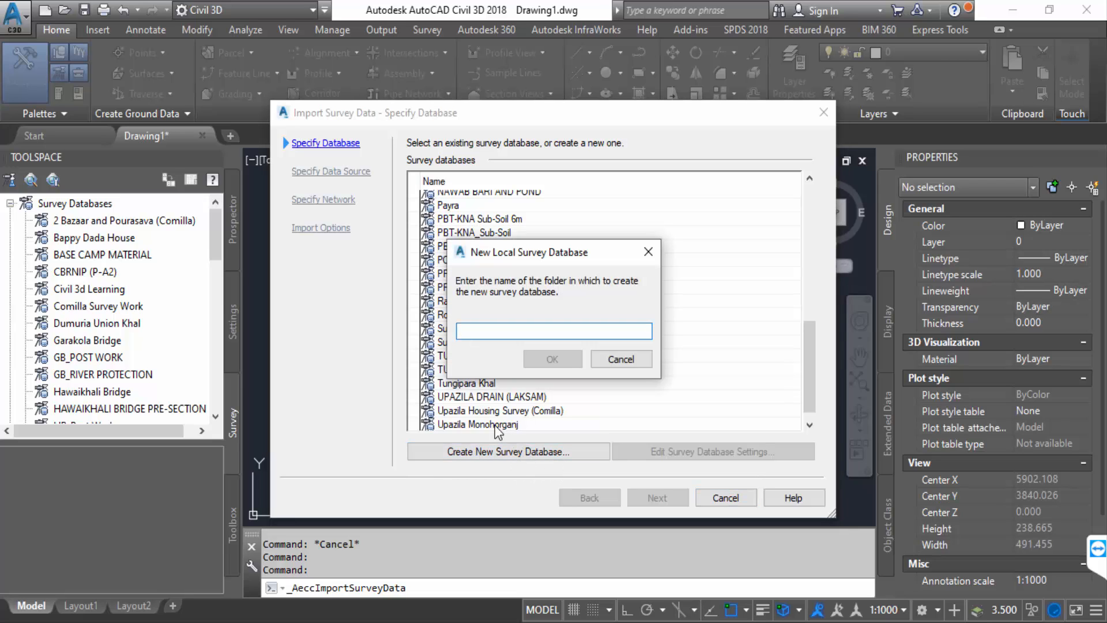
type("te")
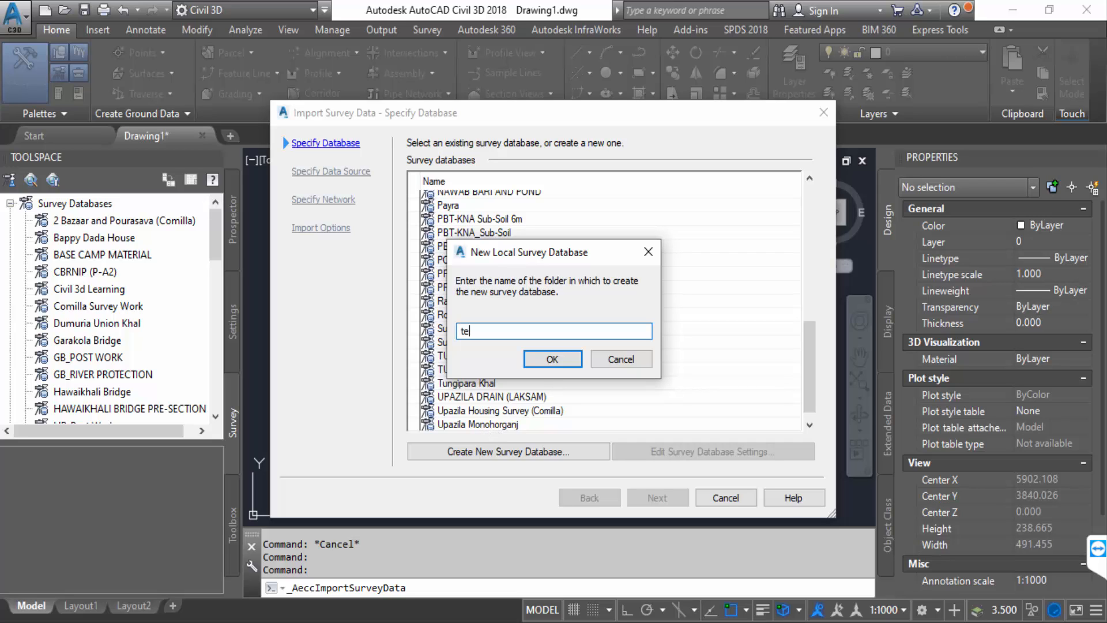
type("st 01")
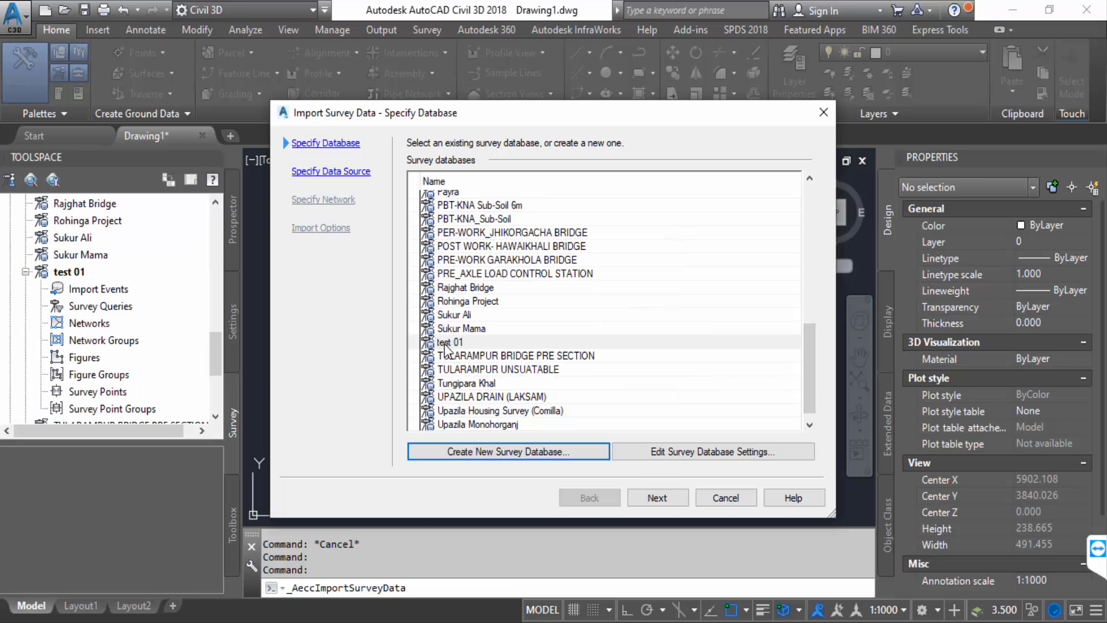
left_click(450, 342)
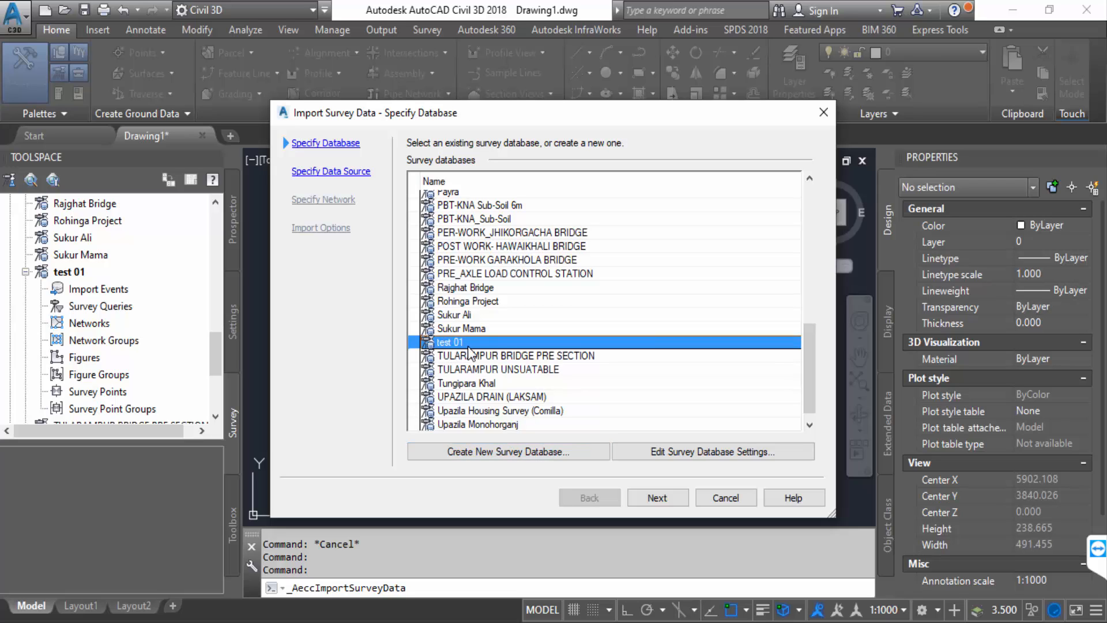
mouse_move(635, 482)
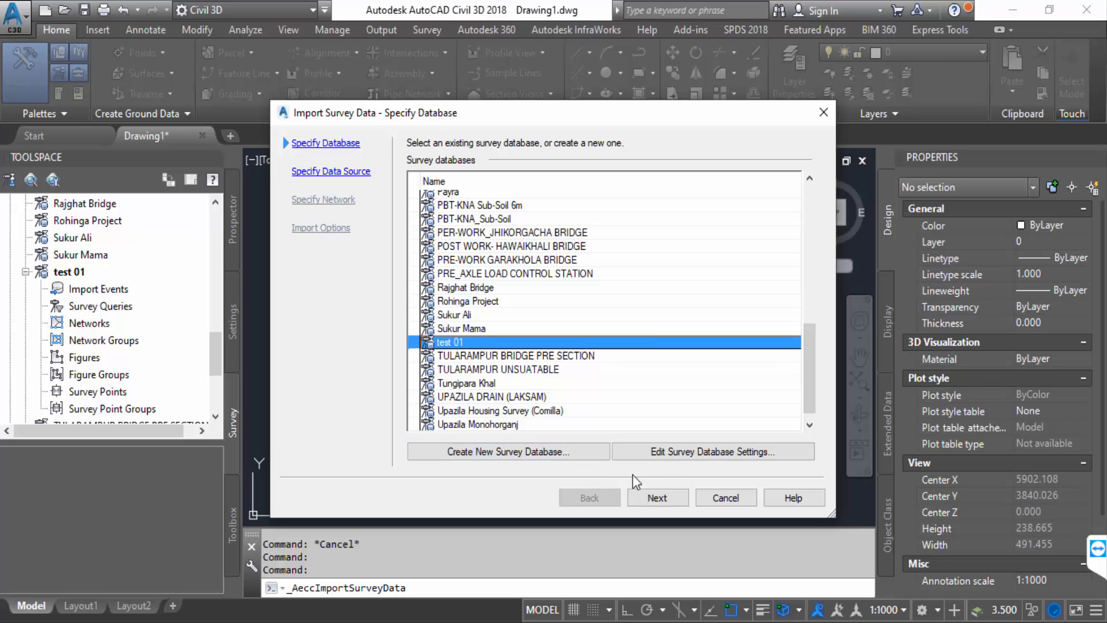
Set the test 01 database coordinate zone to UTM WGS84 Zone 45 North, then reselect it
left_click(712, 451)
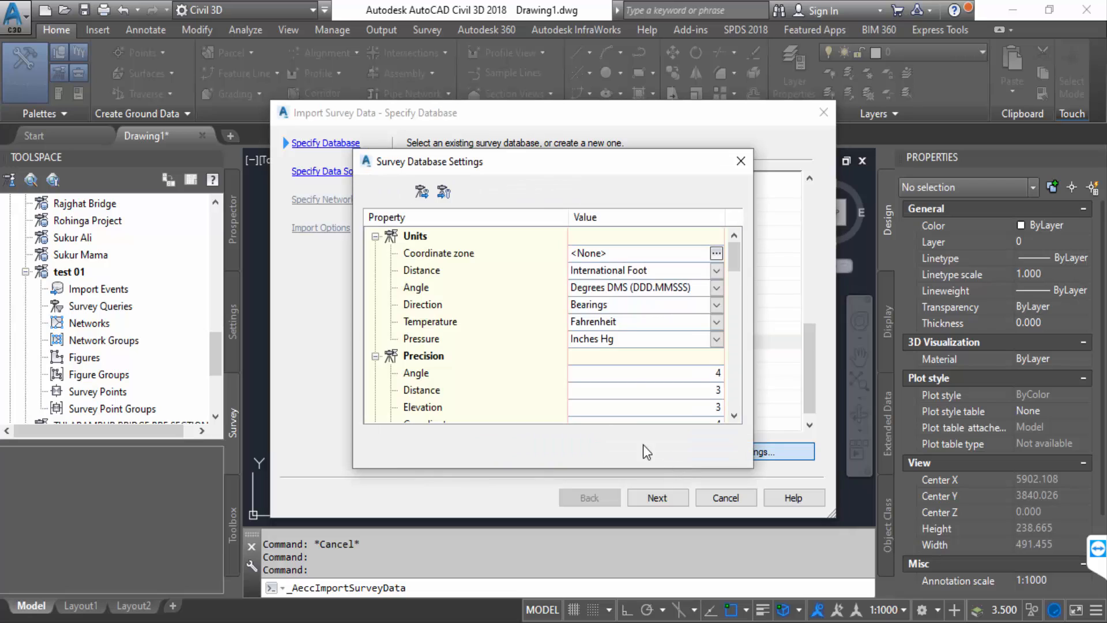
left_click(715, 252)
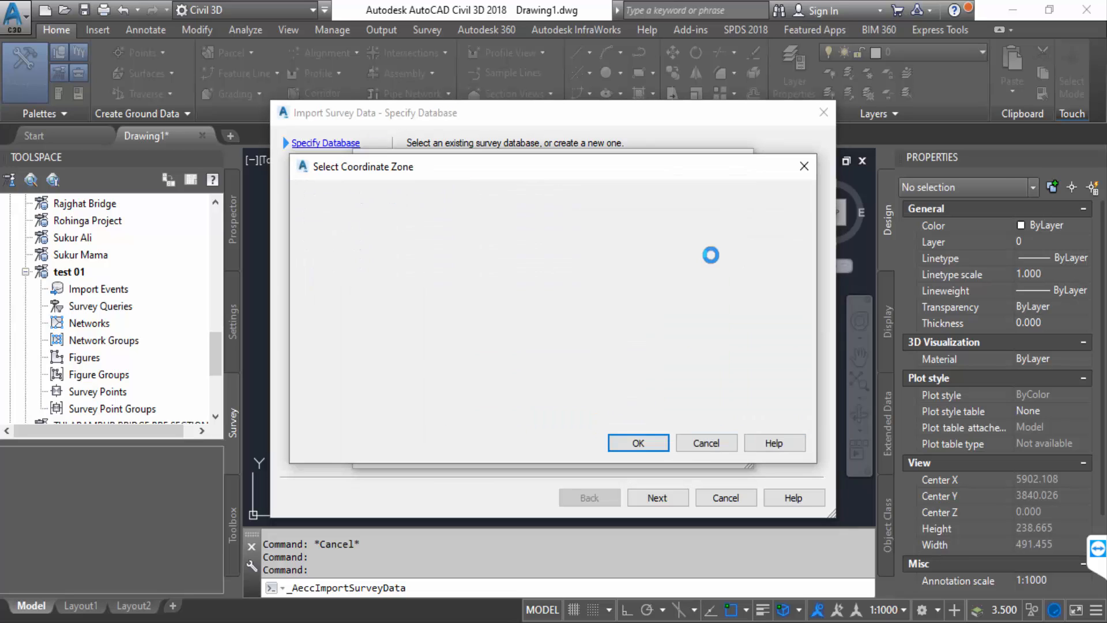
left_click(789, 216)
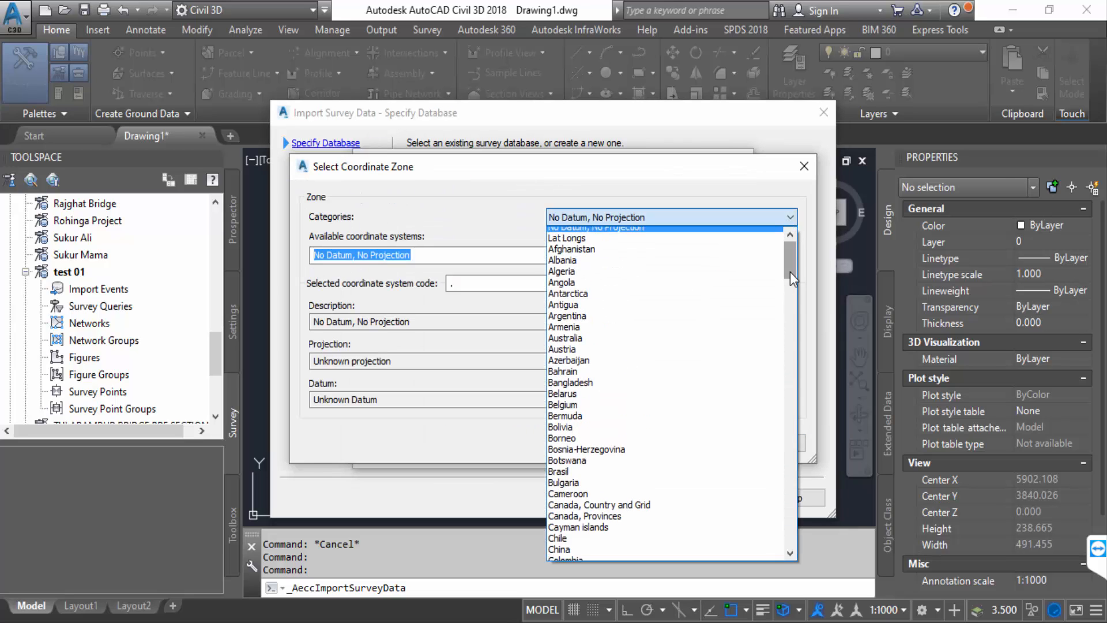
scroll("down", 3)
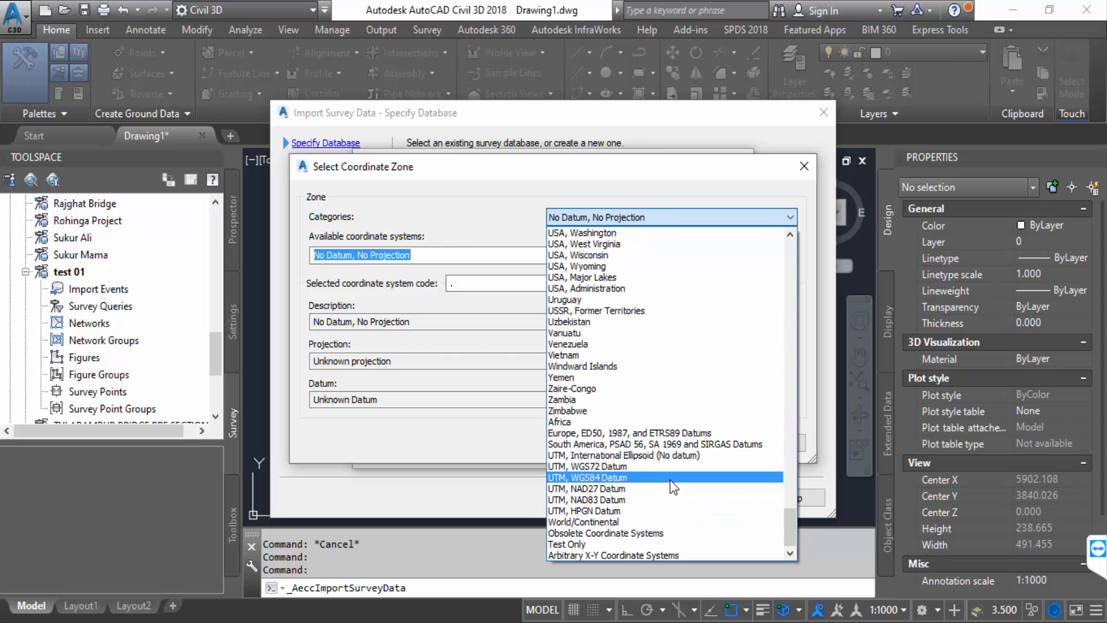
left_click(586, 477)
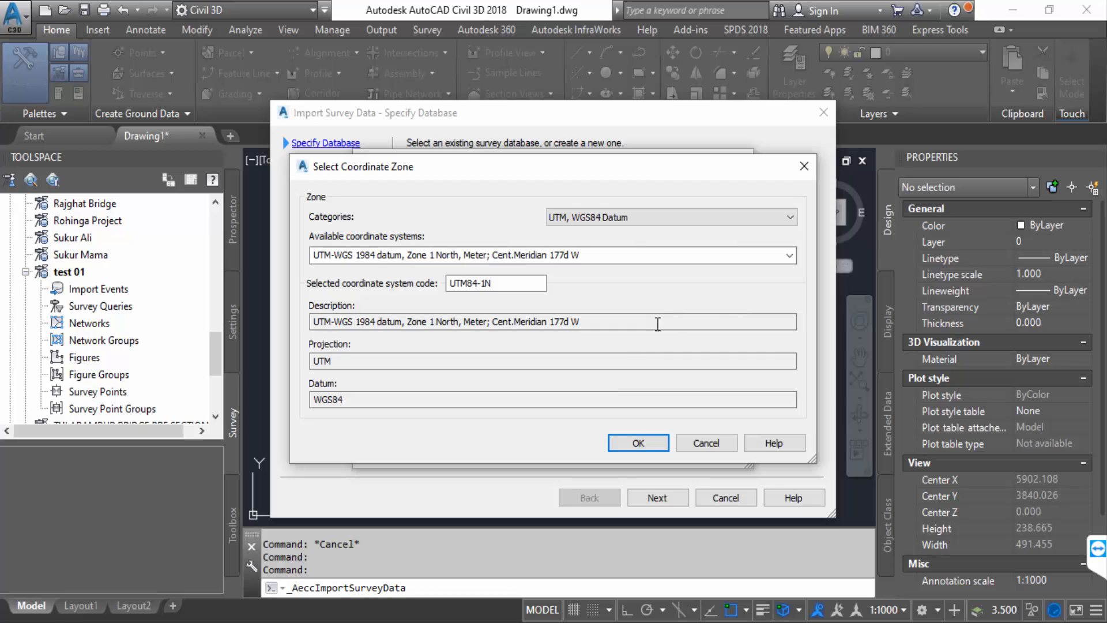
left_click(789, 255)
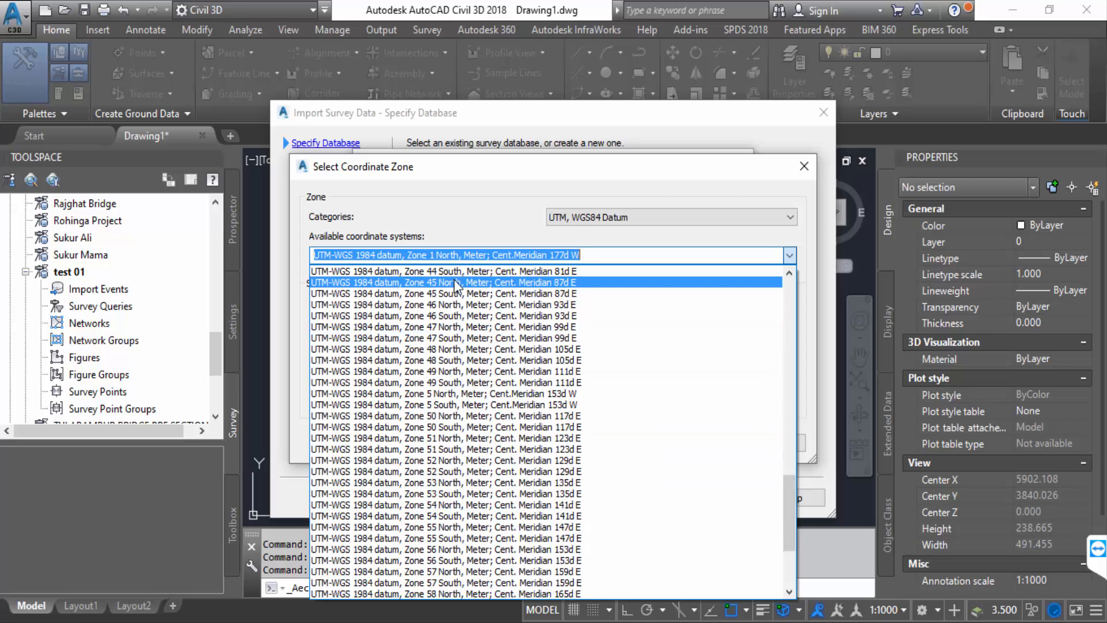
mouse_move(472, 293)
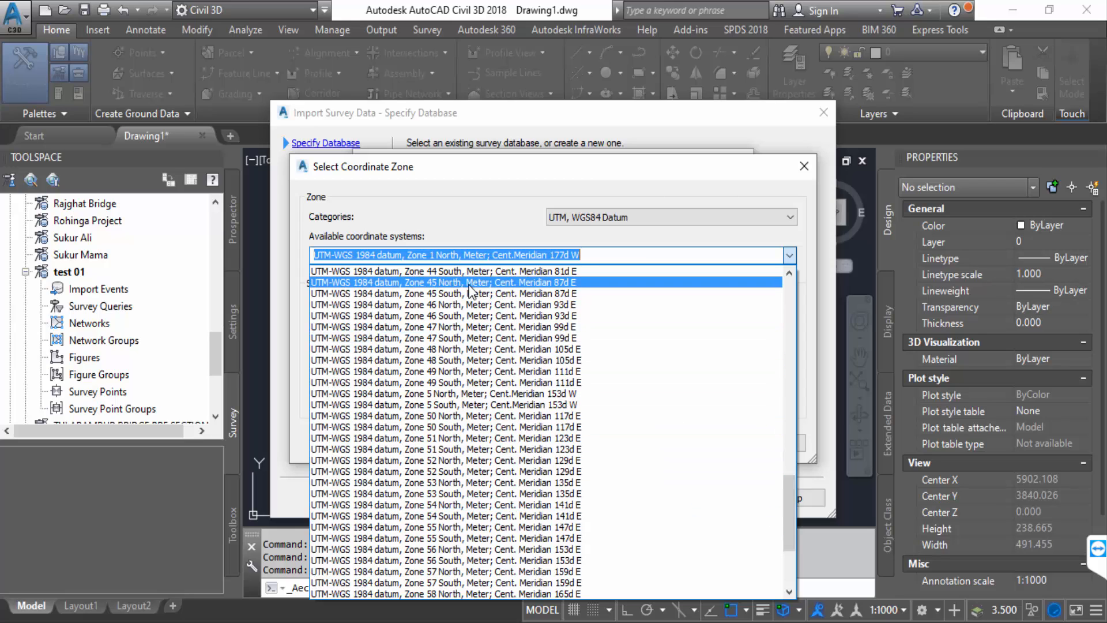
left_click(445, 282)
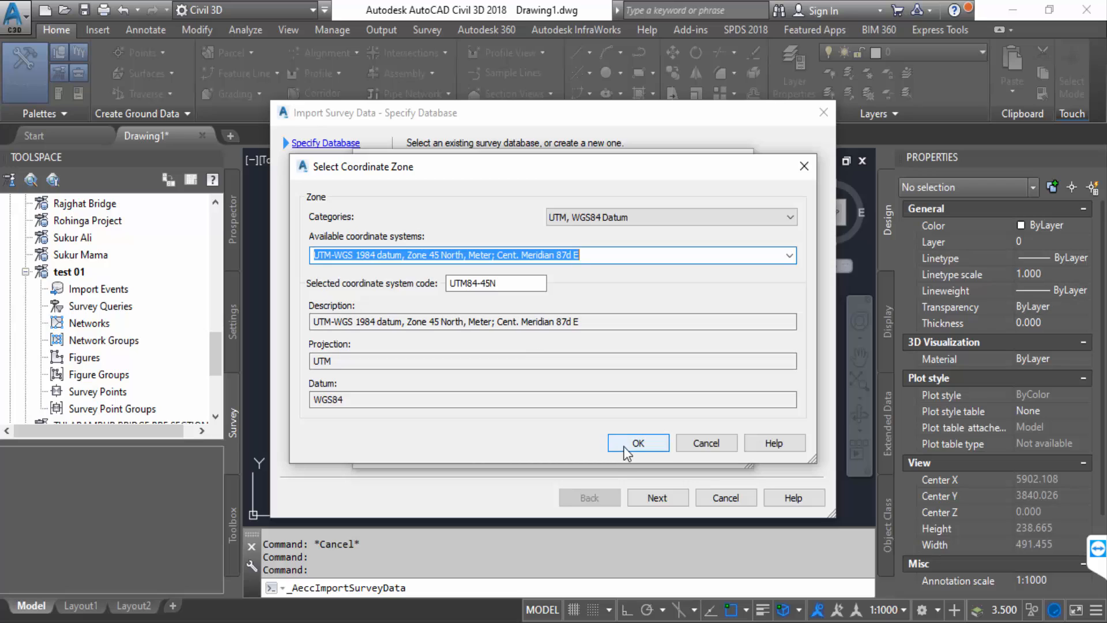
mouse_move(425, 438)
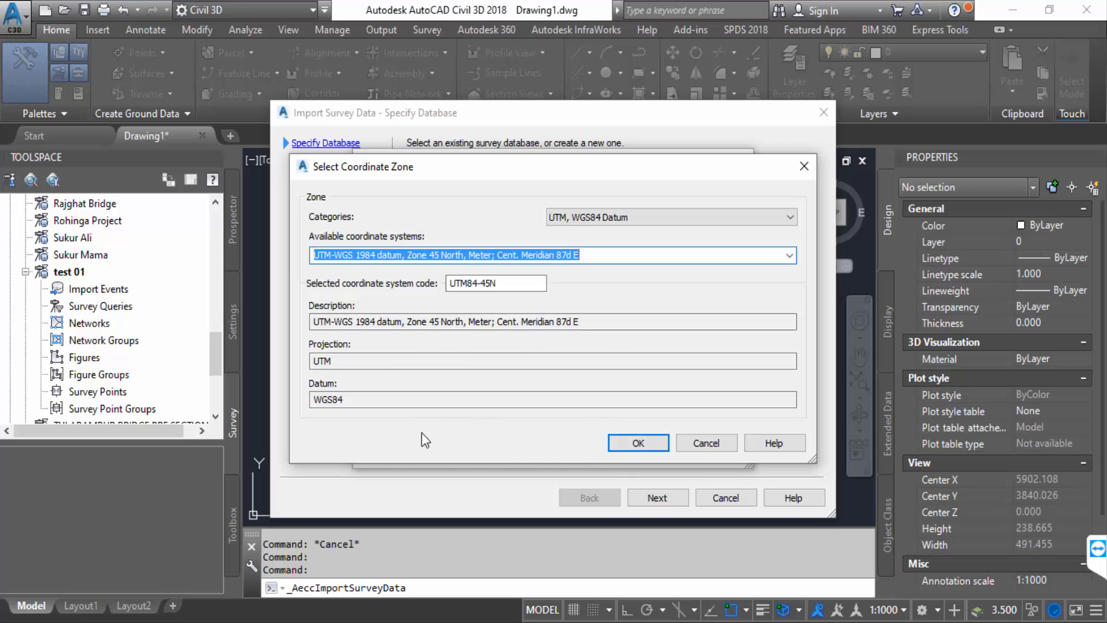
left_click(637, 442)
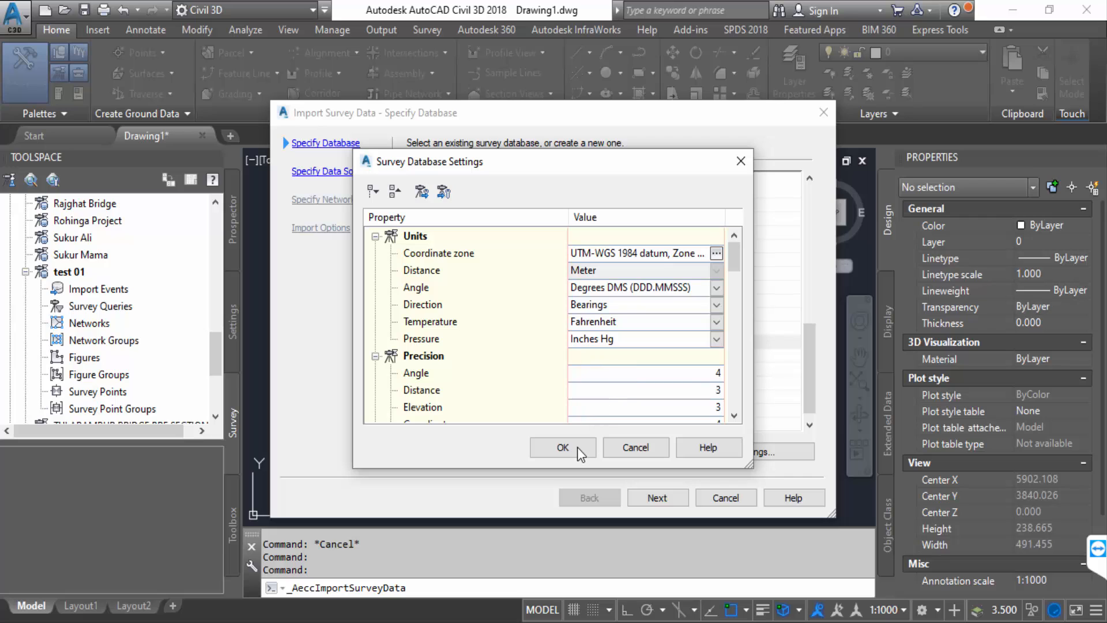
left_click(563, 448)
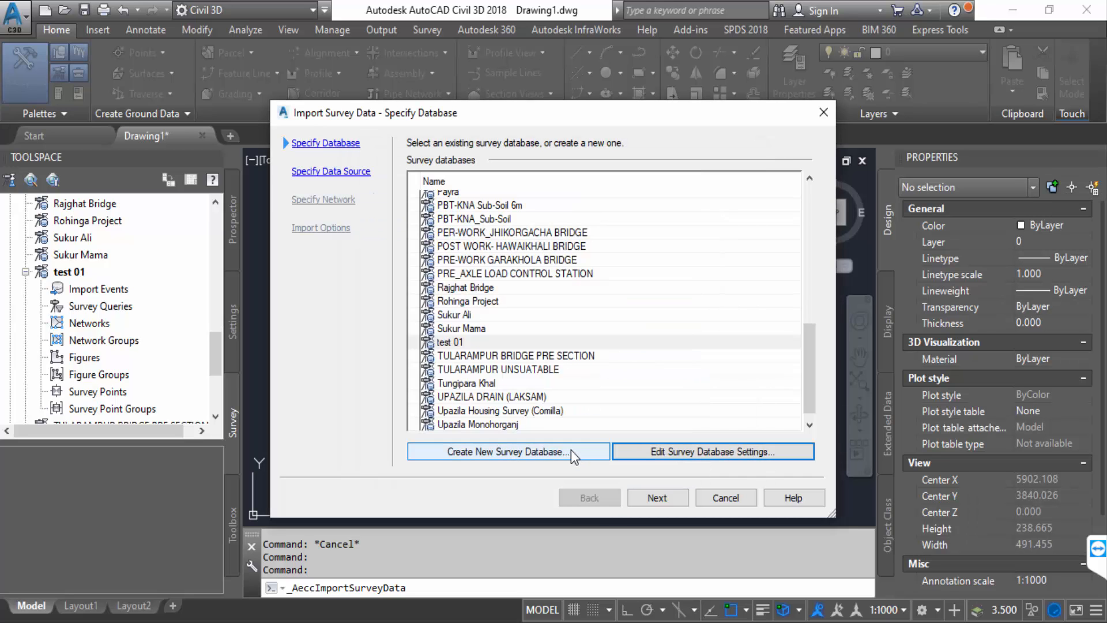
mouse_move(498, 351)
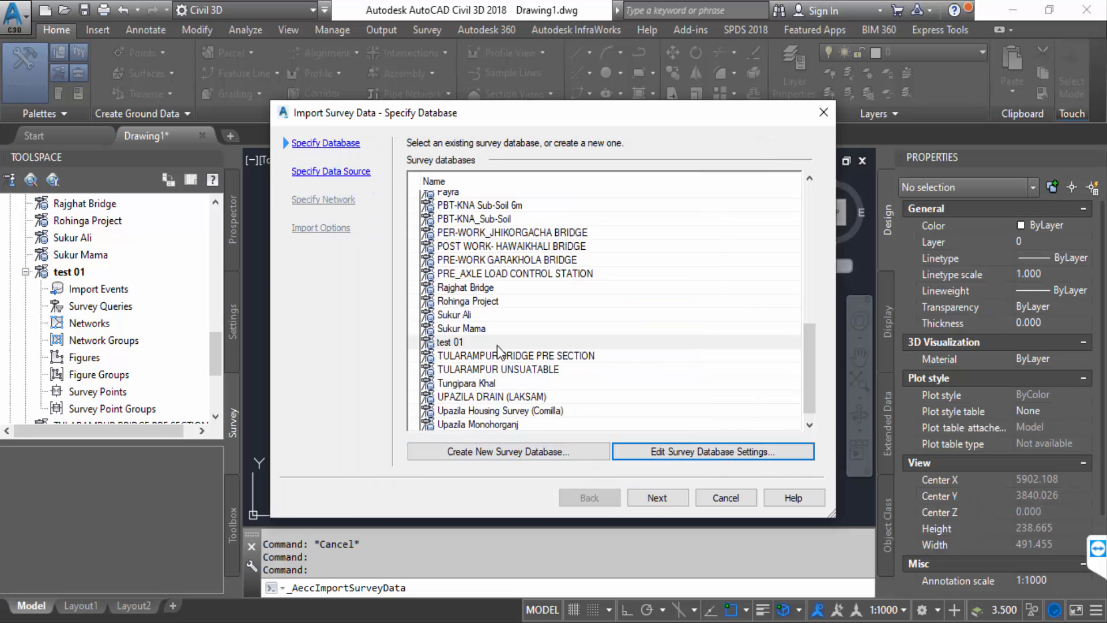
left_click(450, 342)
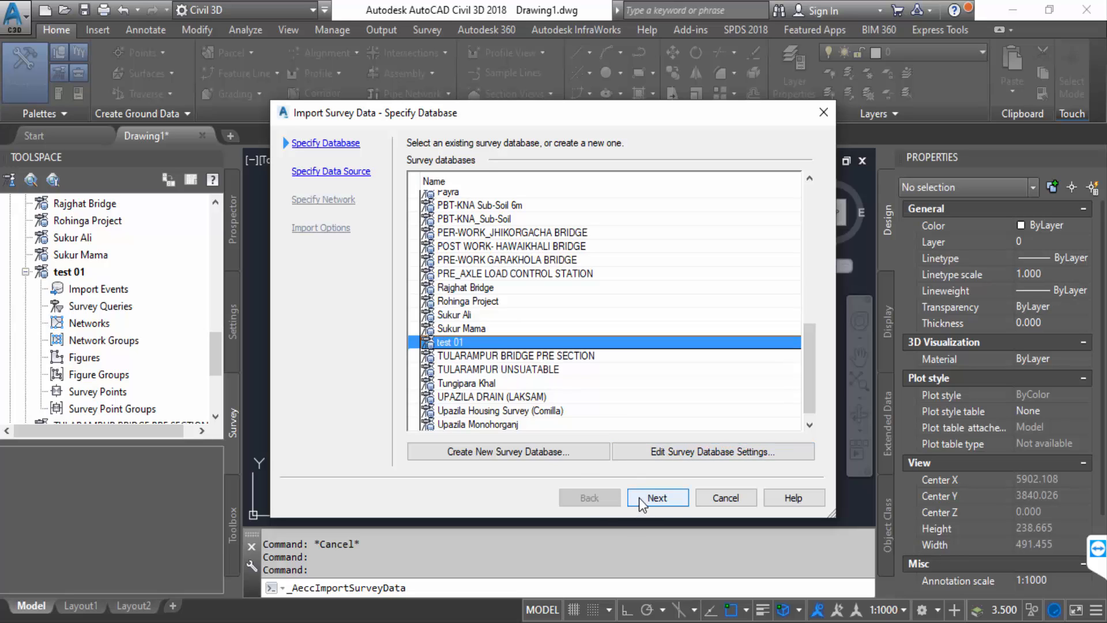
Pick Survey Data.csv from the Camtasia Studio Survey Data folder as the source file
left_click(657, 497)
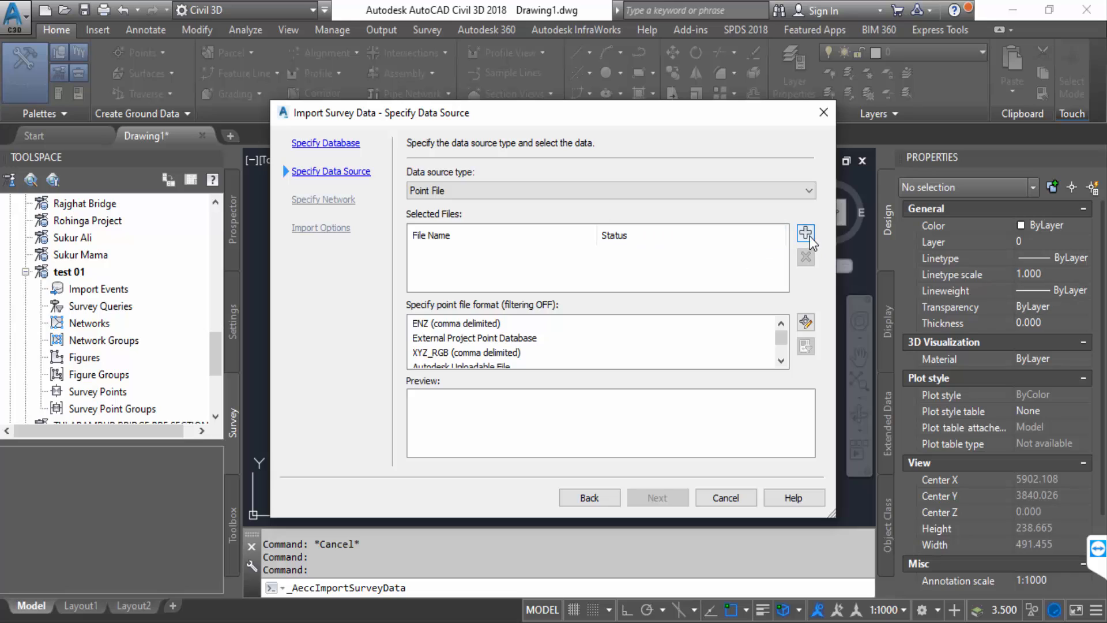
mouse_move(805, 233)
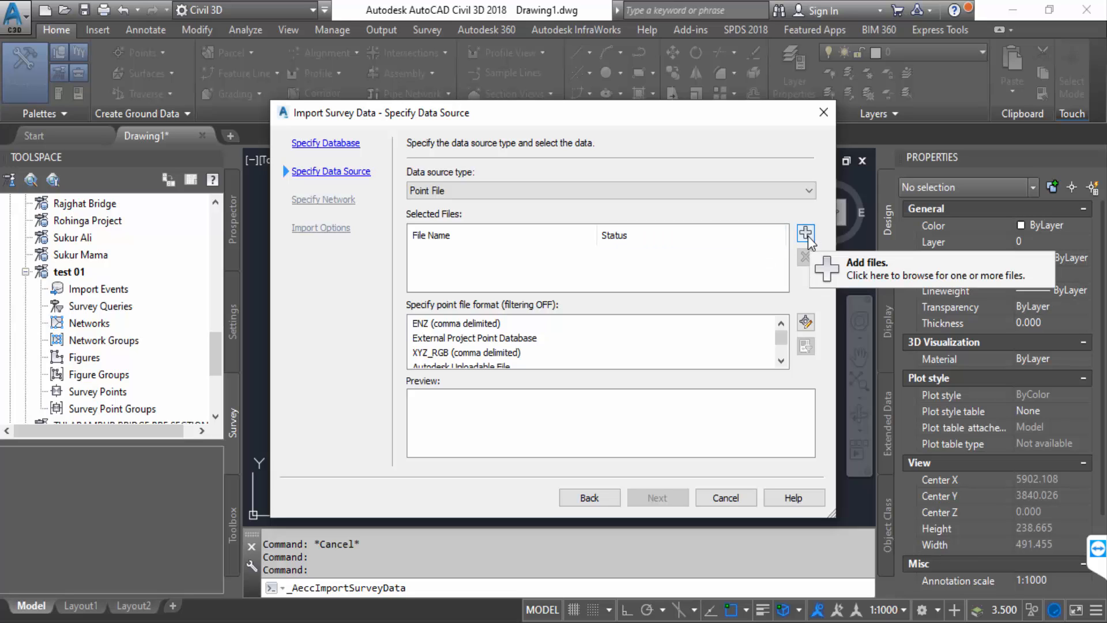
left_click(806, 233)
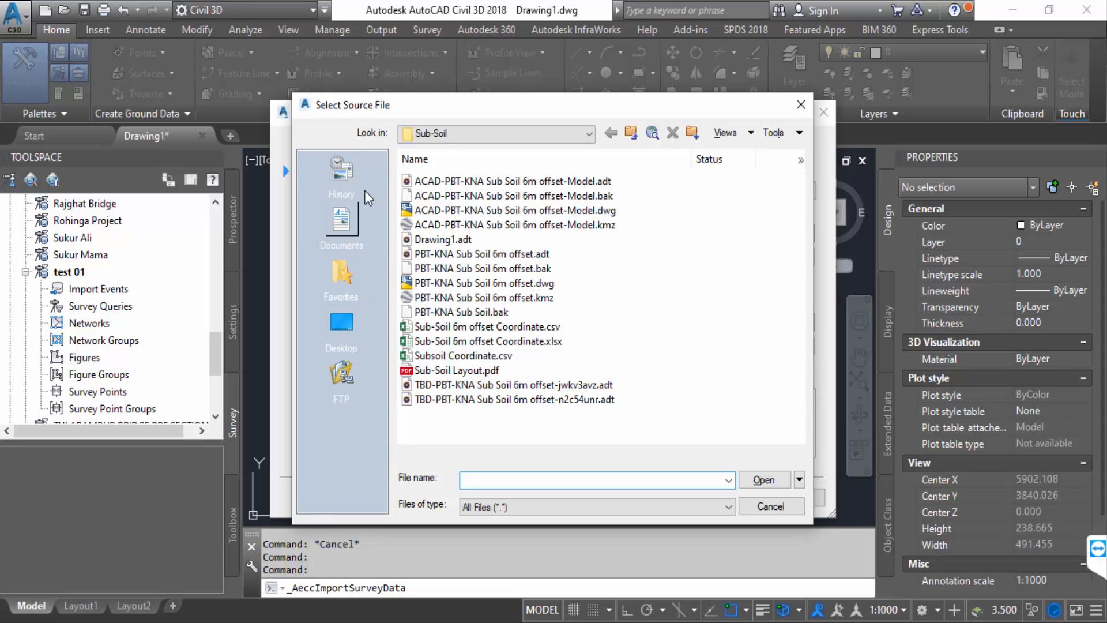
left_click(588, 133)
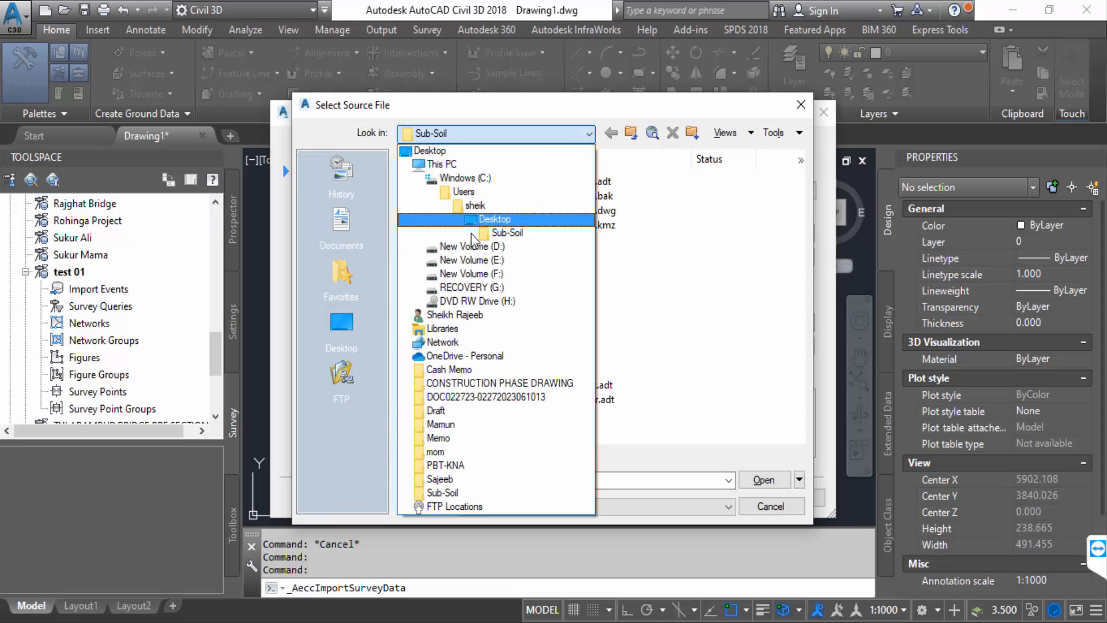
left_click(494, 219)
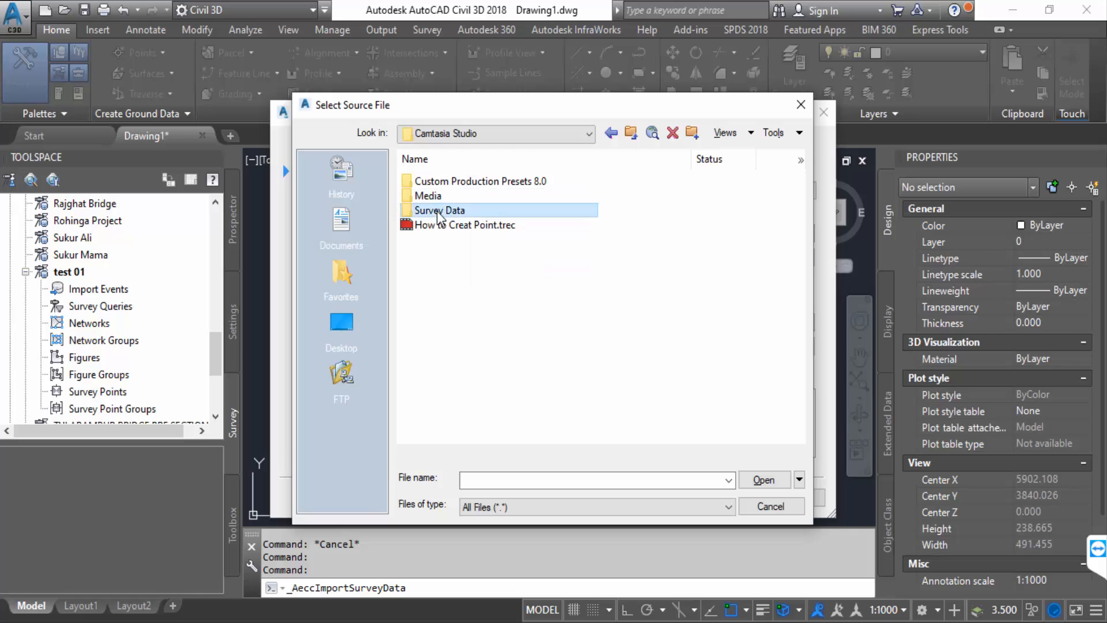
double_click(438, 210)
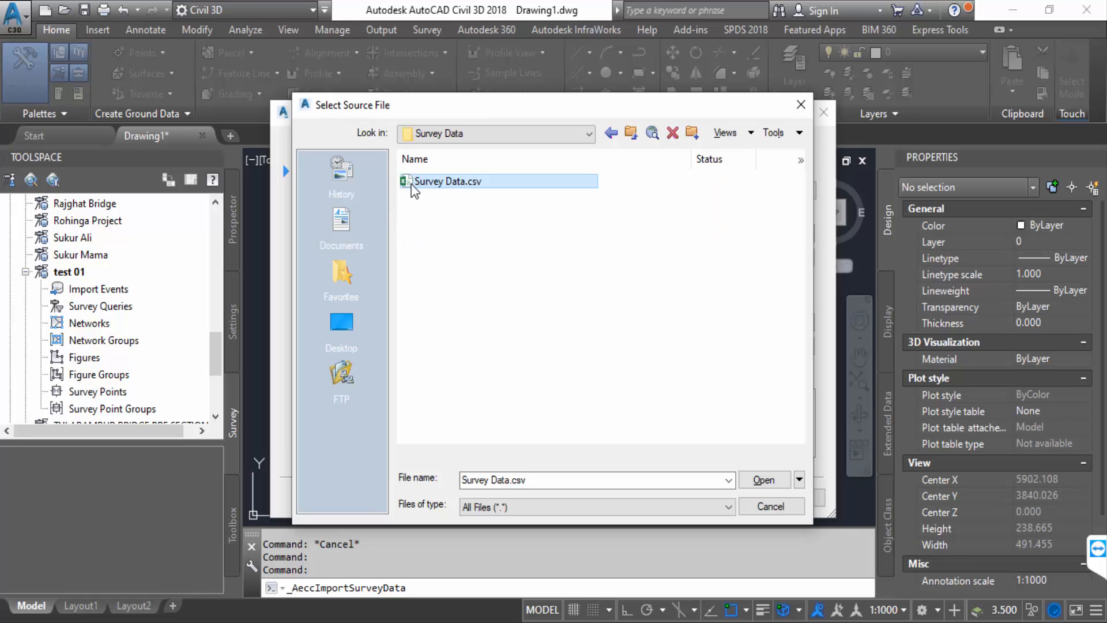
mouse_move(770, 506)
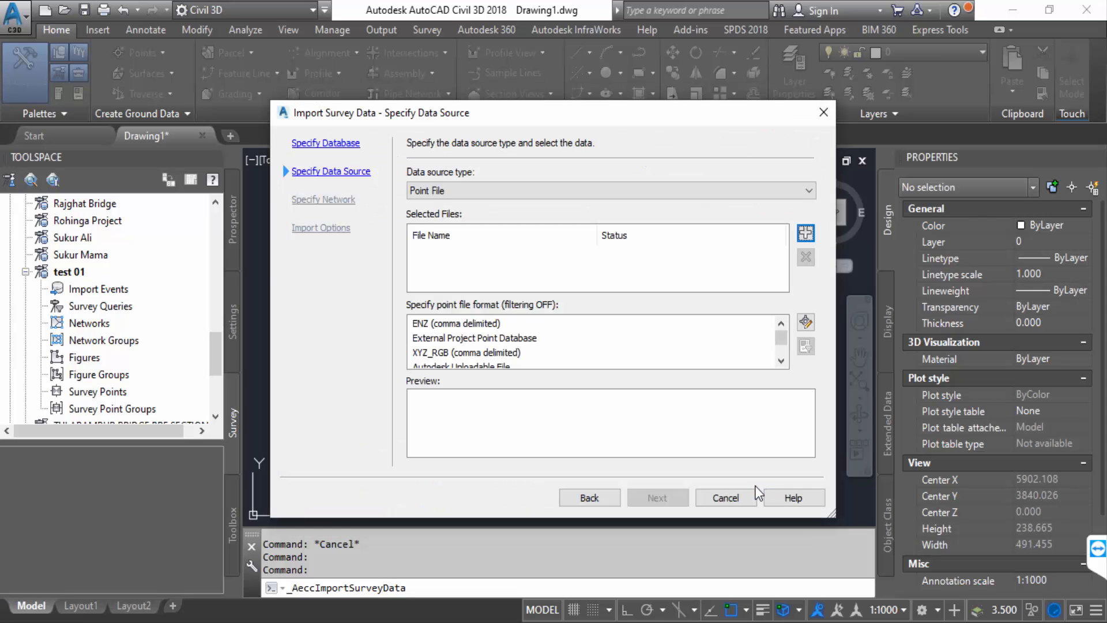
Accept the PENZD comma-delimited format and <none> network to reach Import Options
left_click(805, 233)
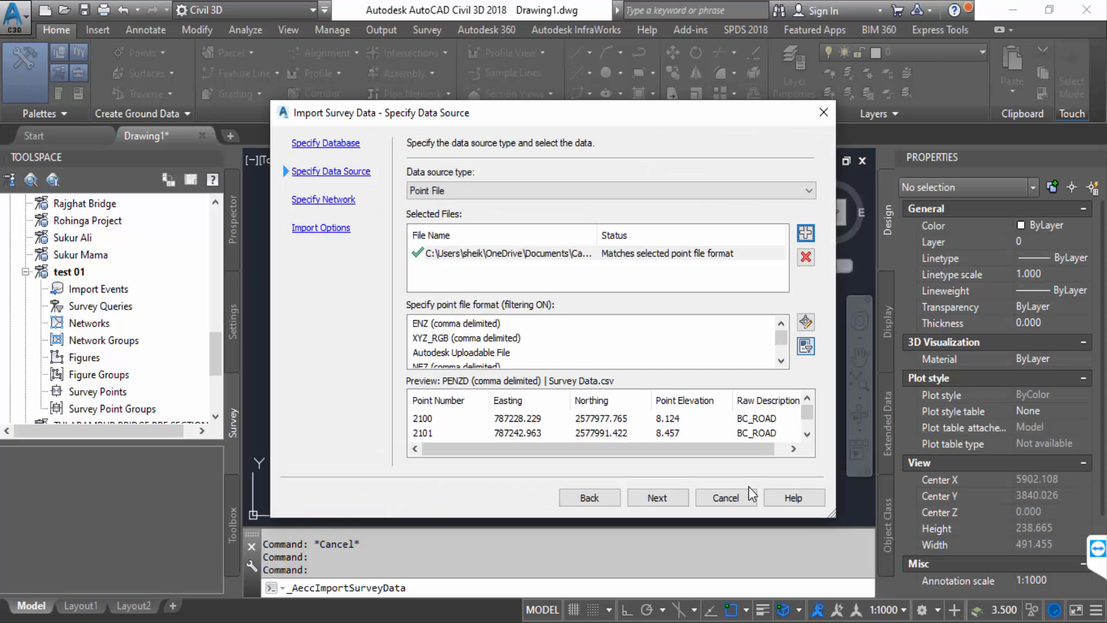
mouse_move(522, 431)
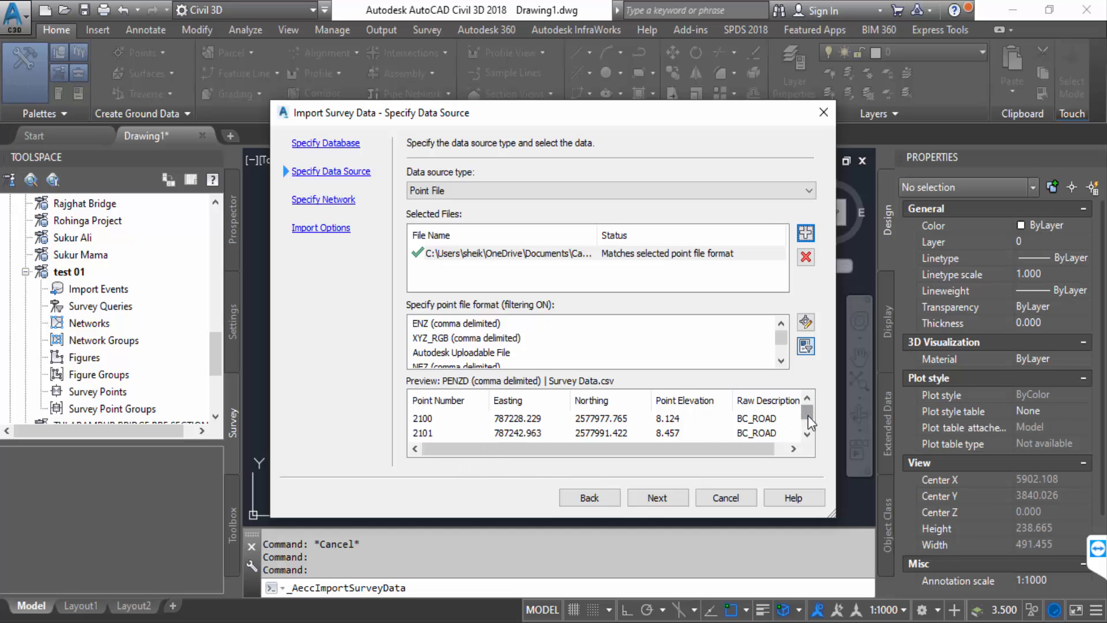
scroll("down", 3)
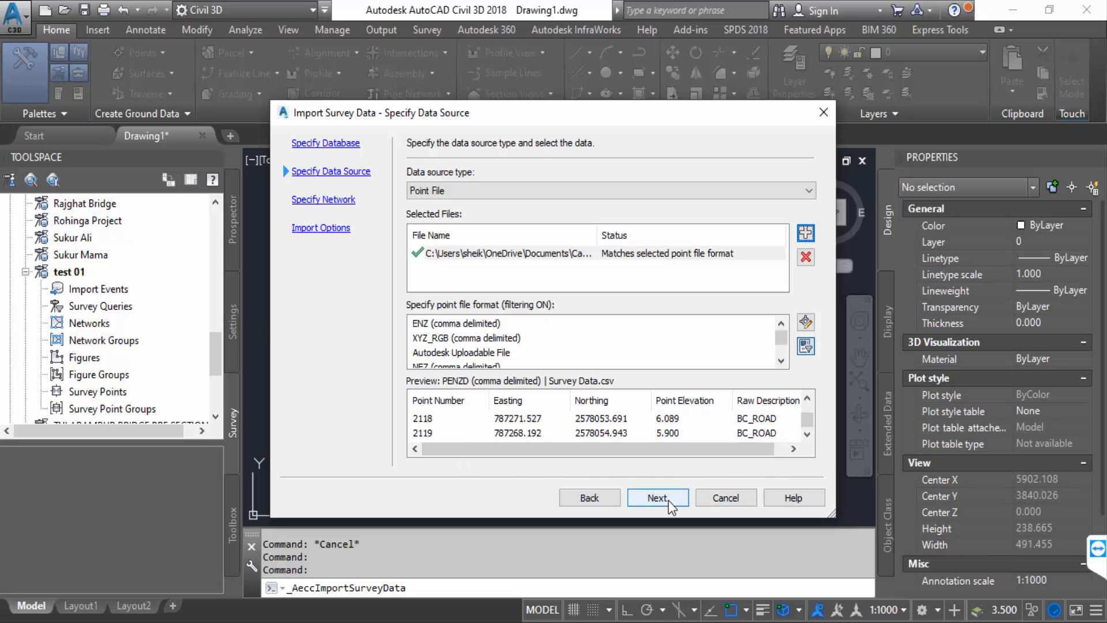
left_click(657, 498)
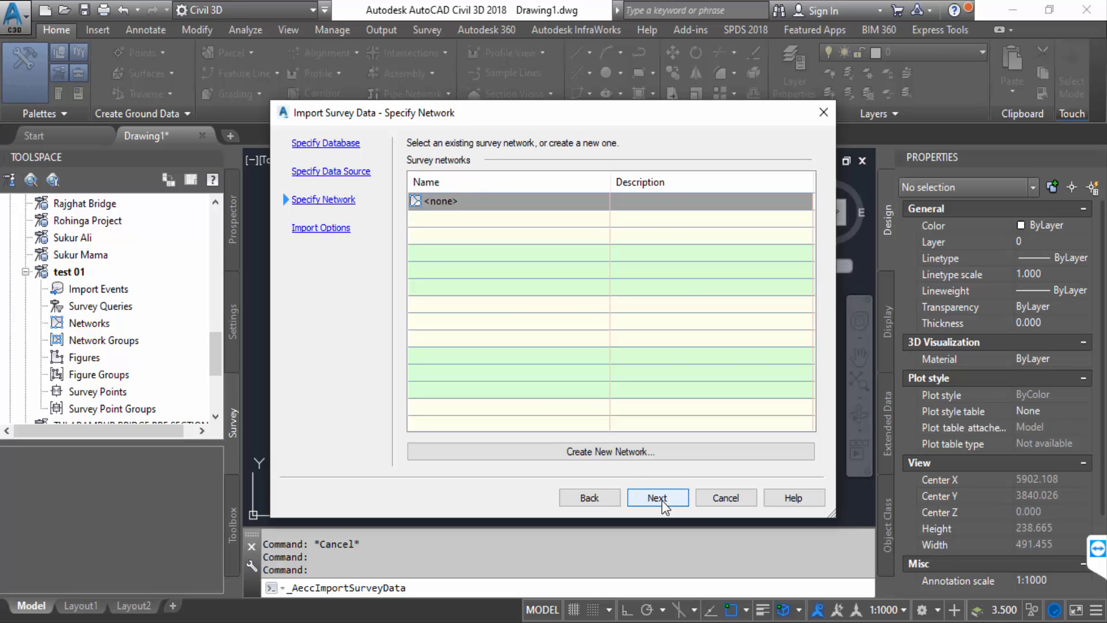
left_click(656, 497)
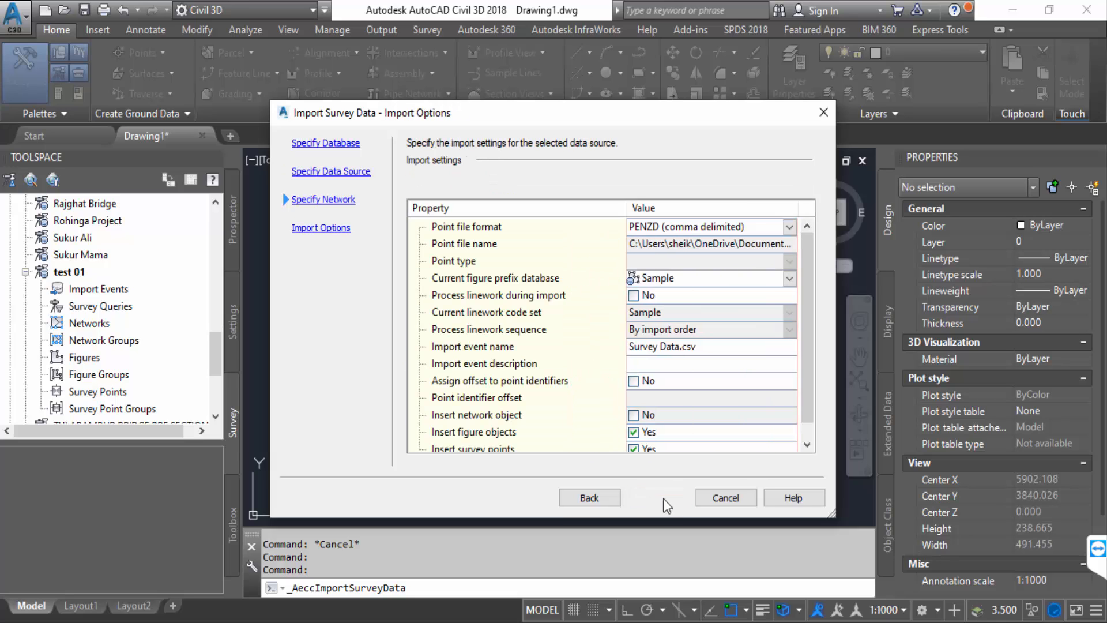
Import the survey points, zoom around them, and set annotation scale to 1:2
left_click(725, 497)
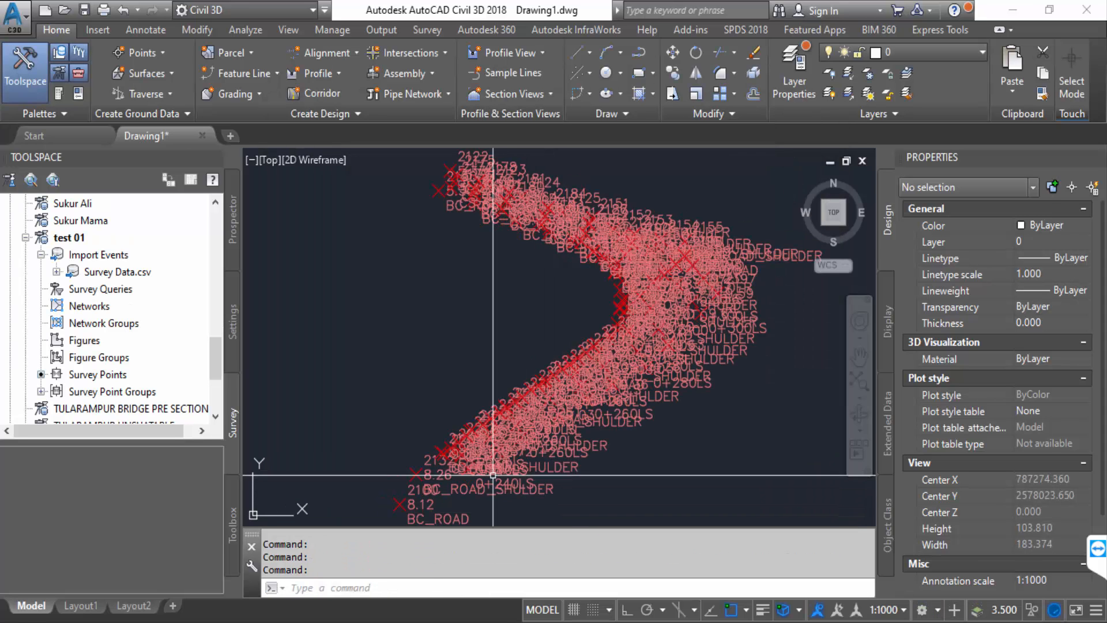
scroll("up", 3)
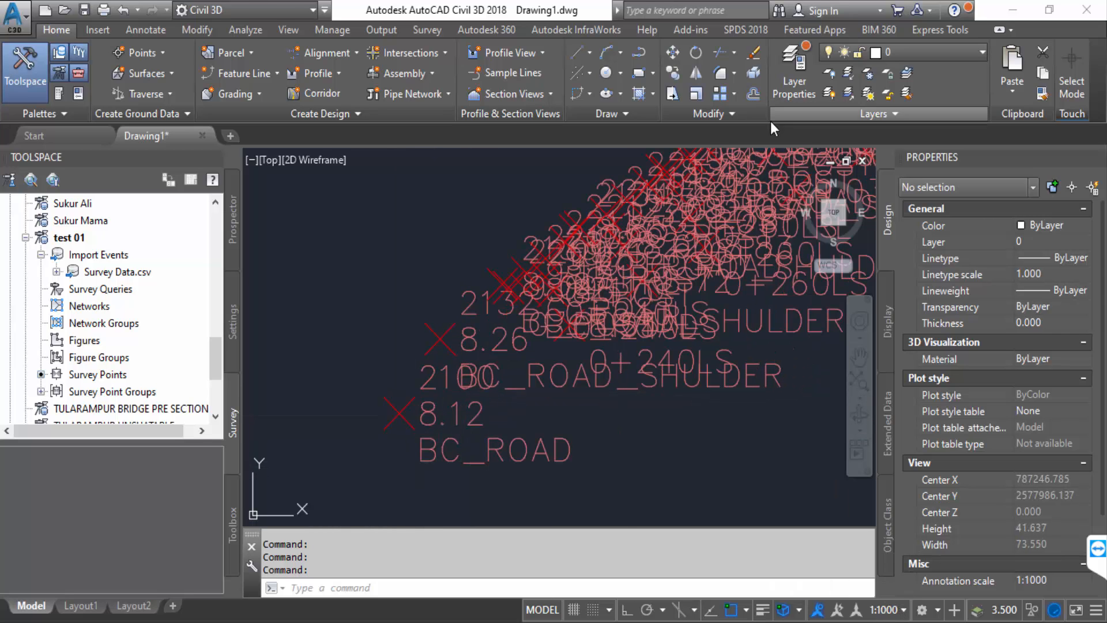
left_click(897, 610)
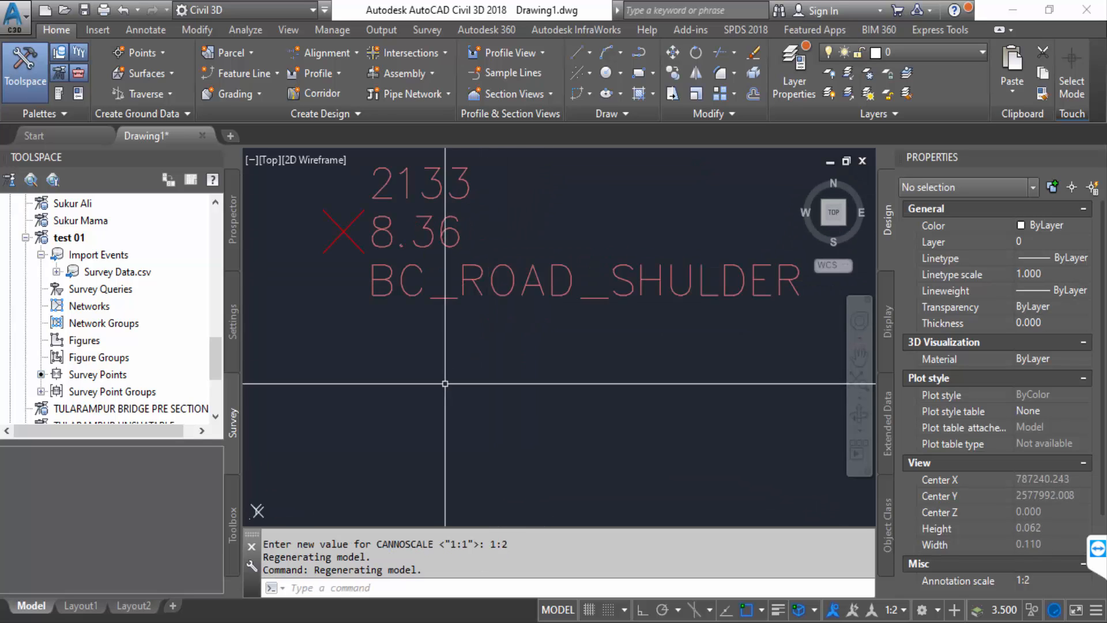
scroll("down", 3)
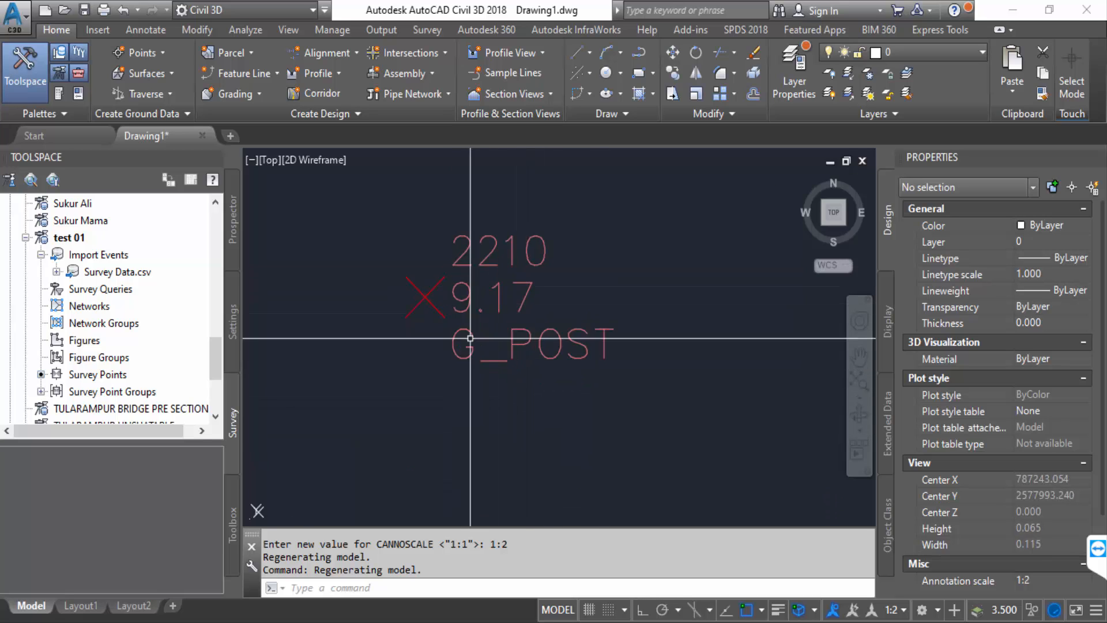
mouse_move(399, 390)
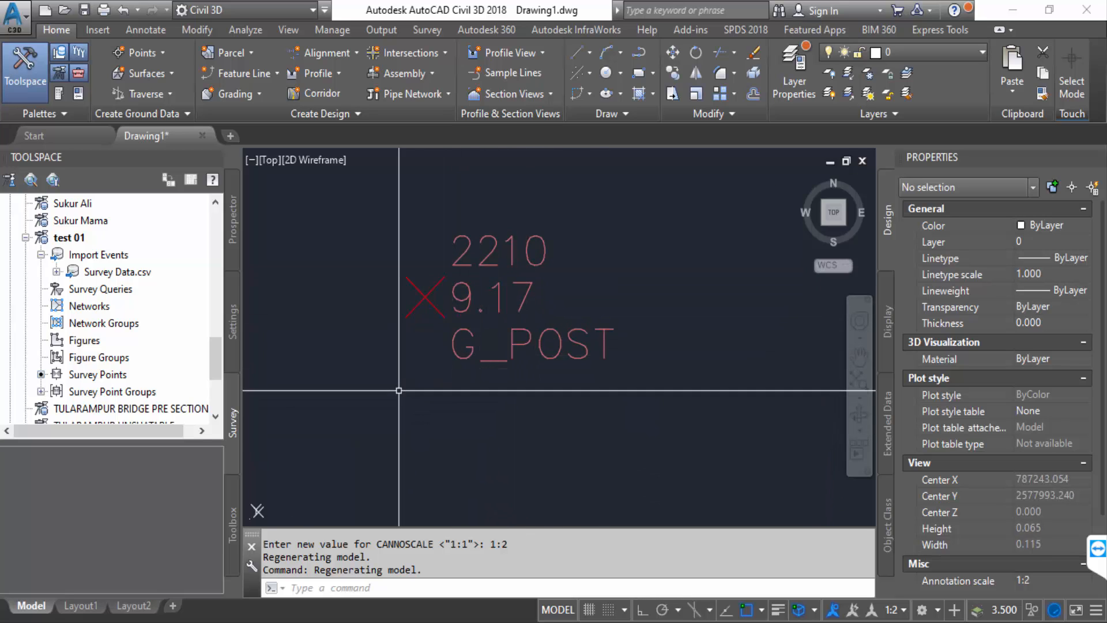
scroll("down", 3)
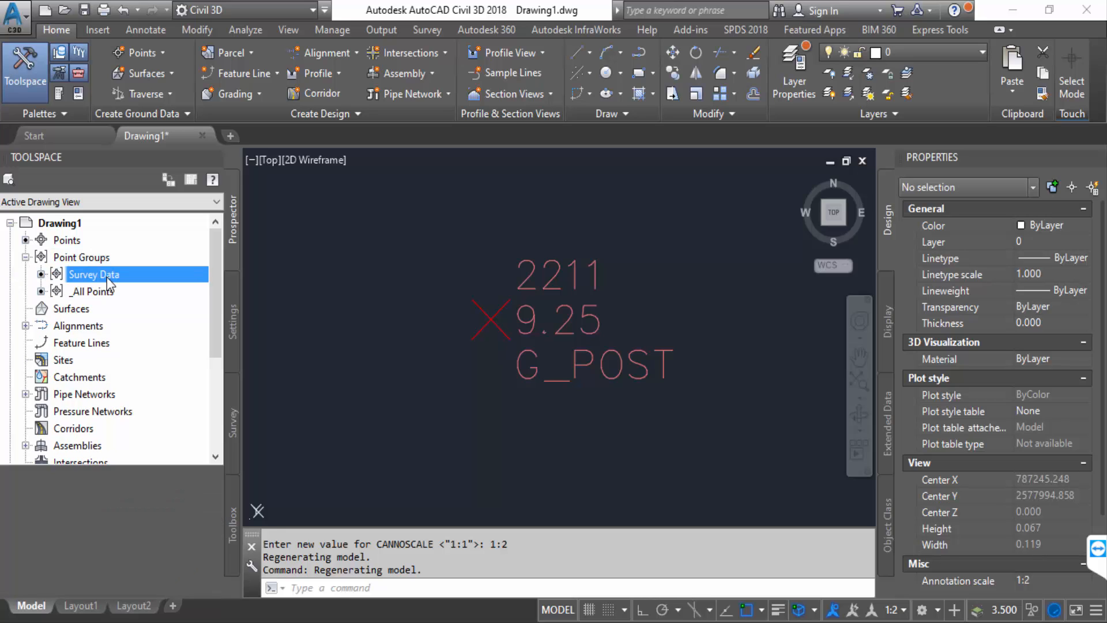
Change the Survey Data point group's label style to Description Only
left_click(94, 274)
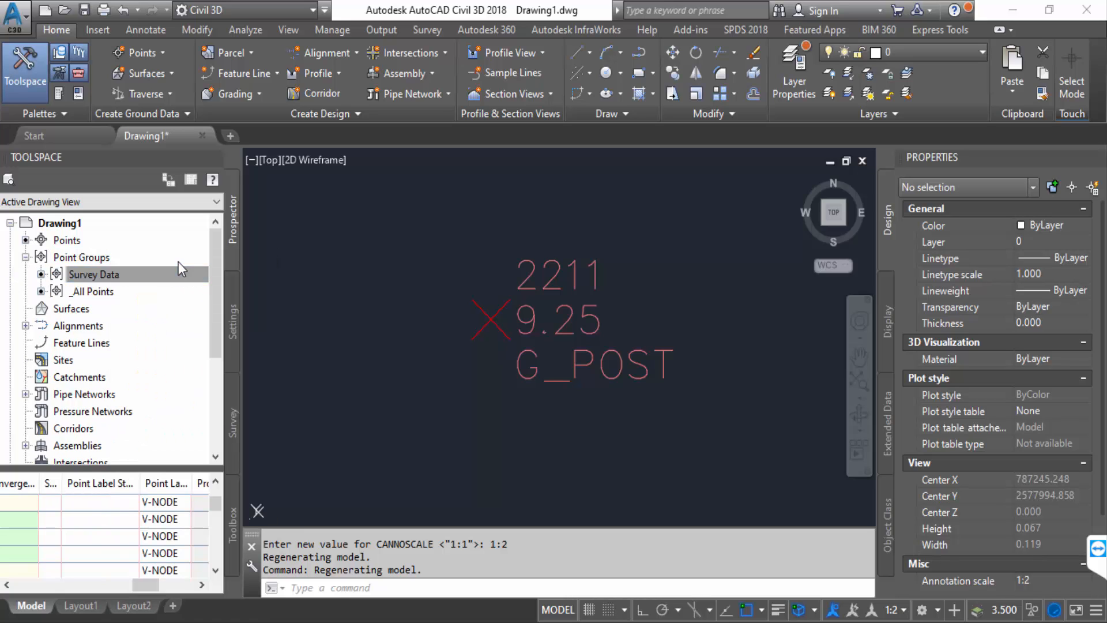
double_click(94, 274)
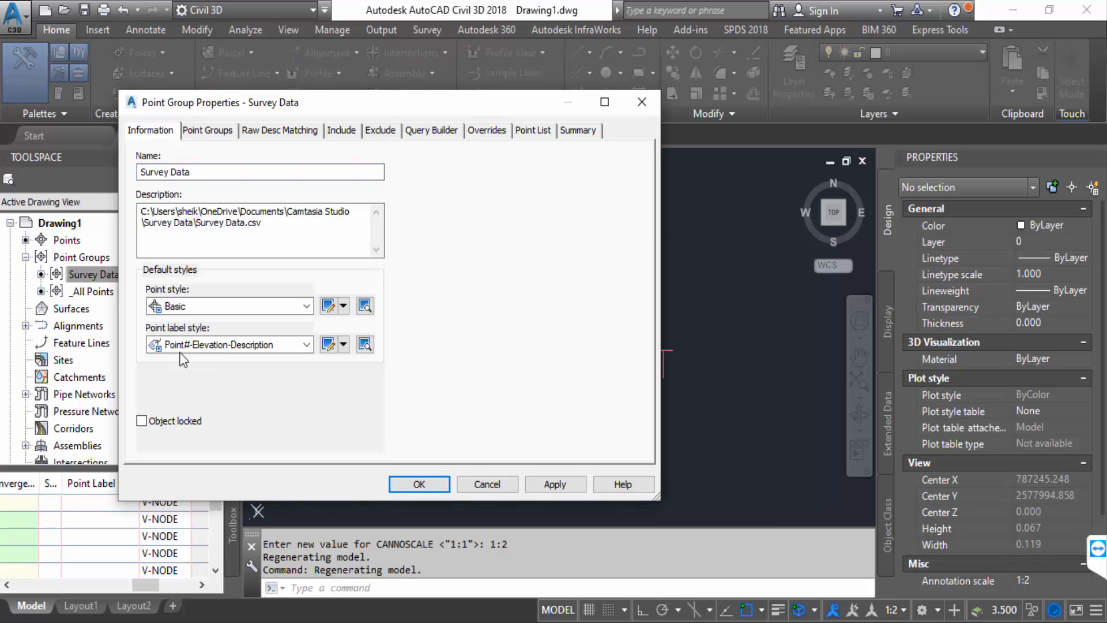
left_click(307, 345)
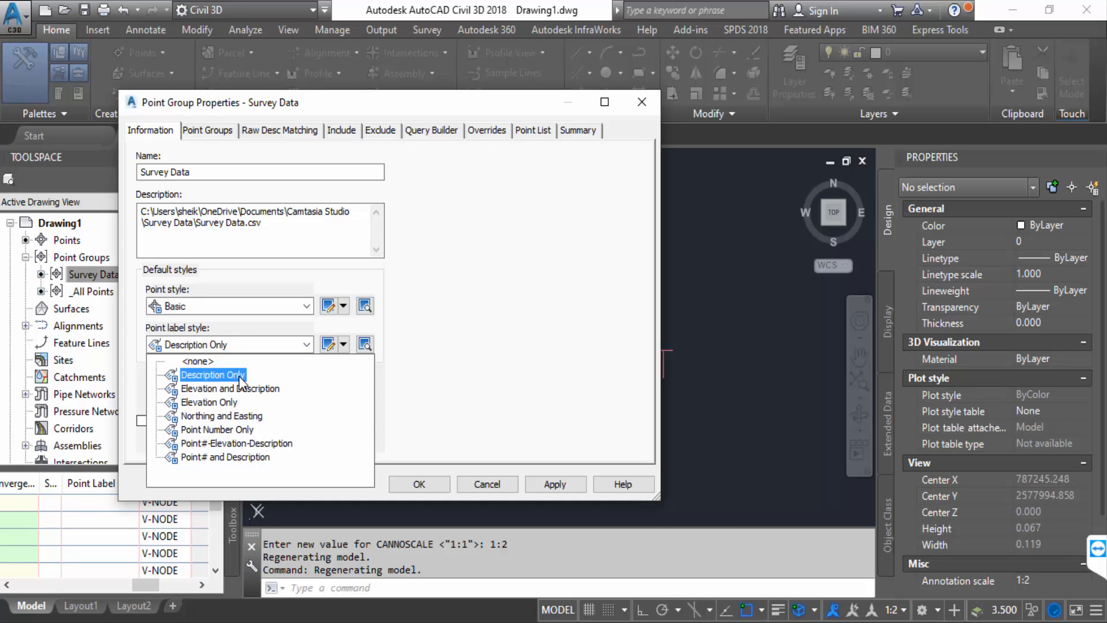
left_click(213, 375)
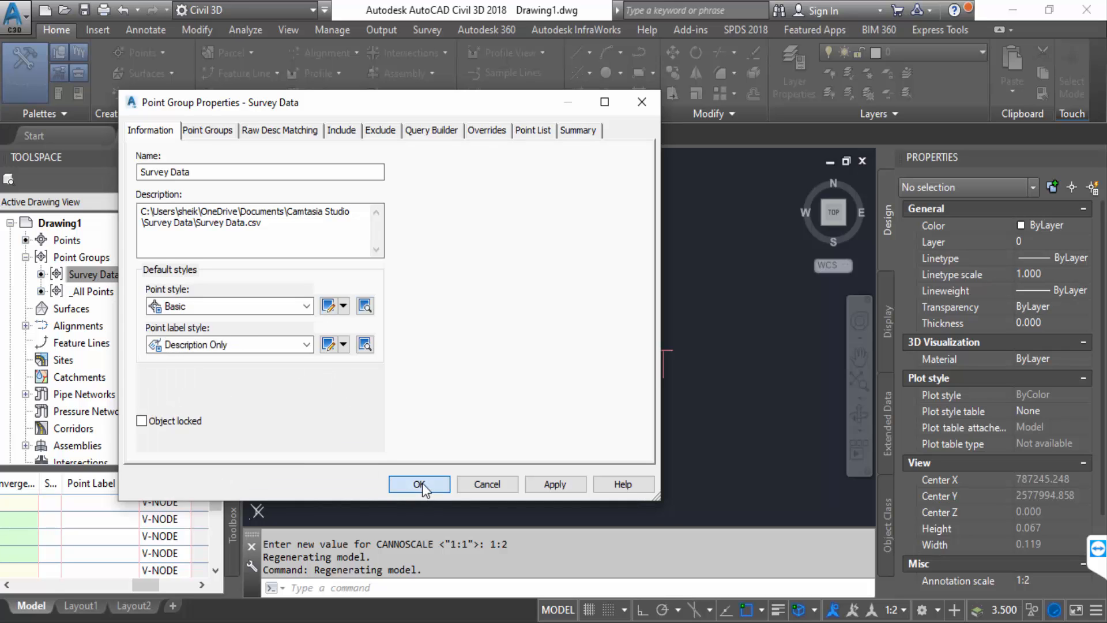
left_click(418, 485)
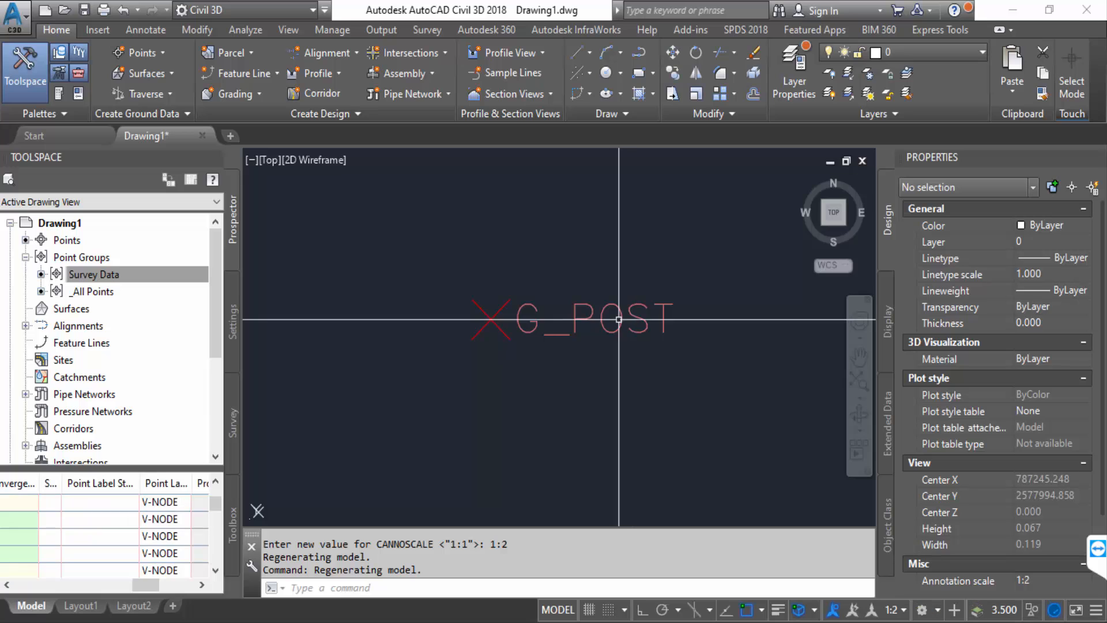
Switch the Survey Data point group's label style to Northing and Easting
right_click(94, 274)
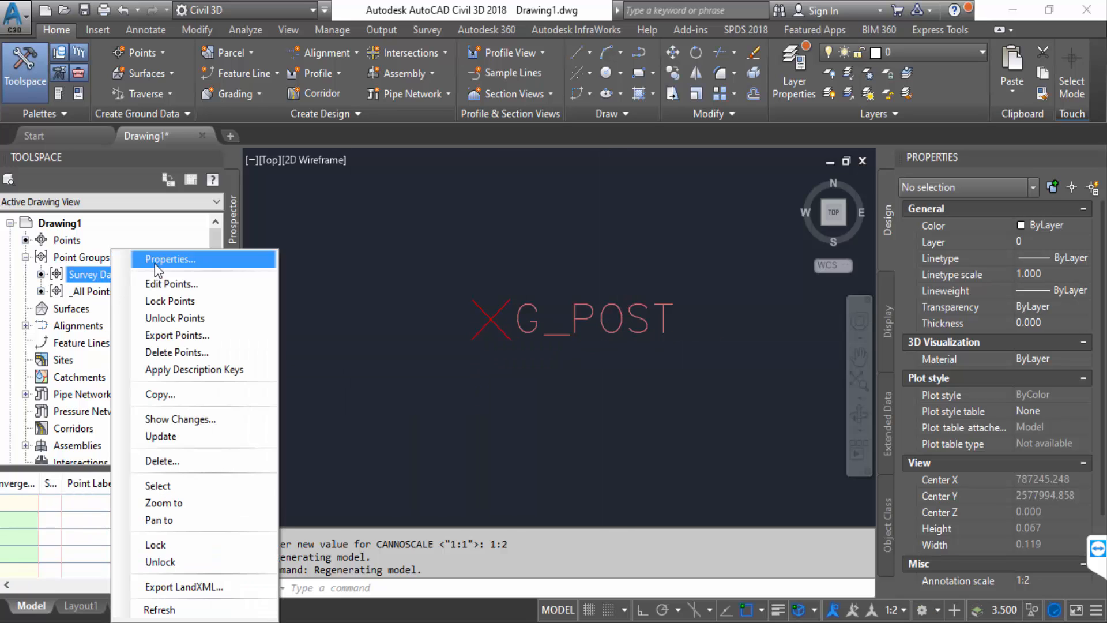
left_click(170, 259)
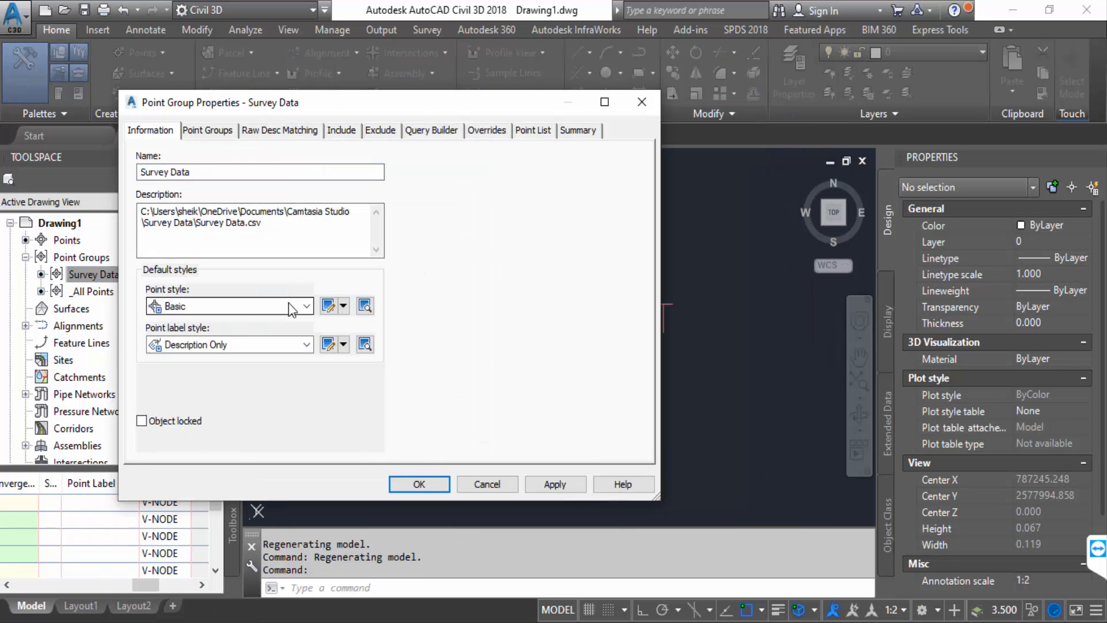
left_click(305, 345)
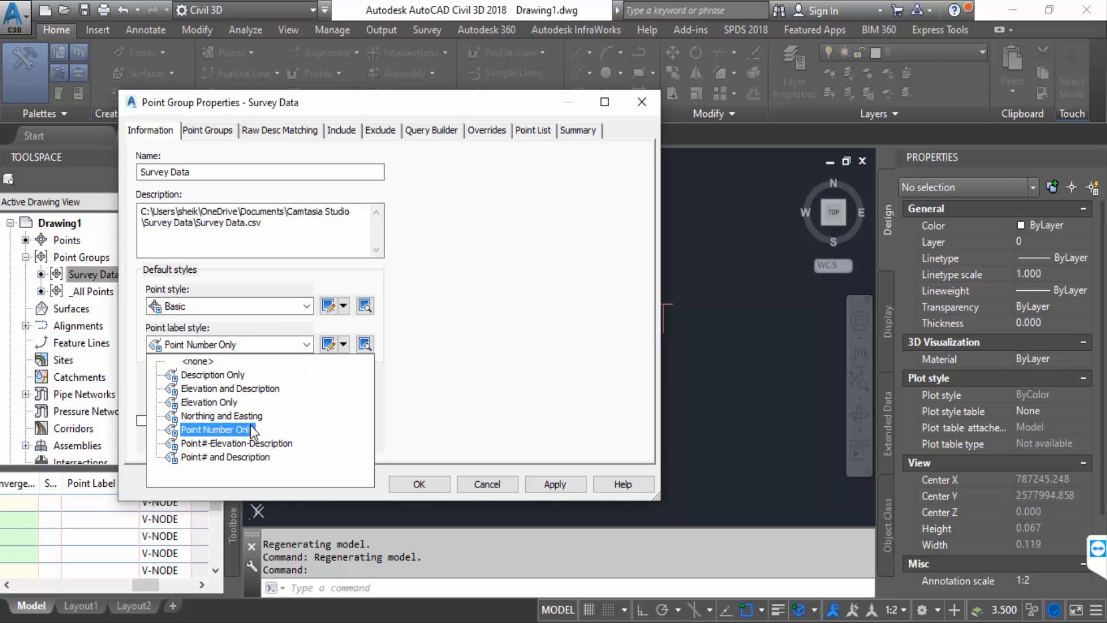
left_click(221, 415)
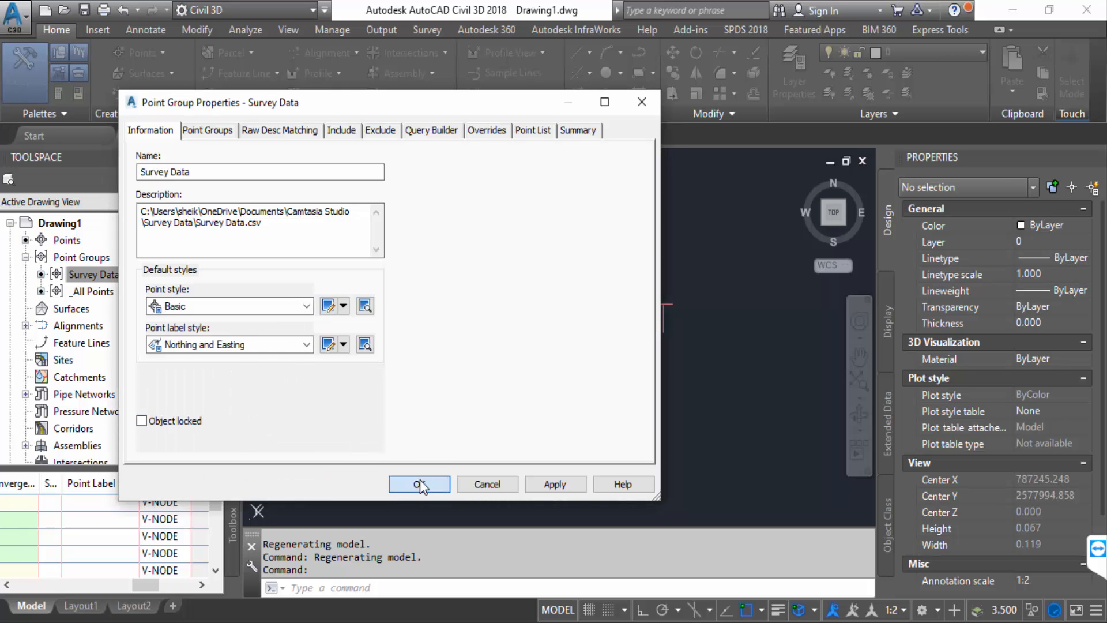
left_click(419, 485)
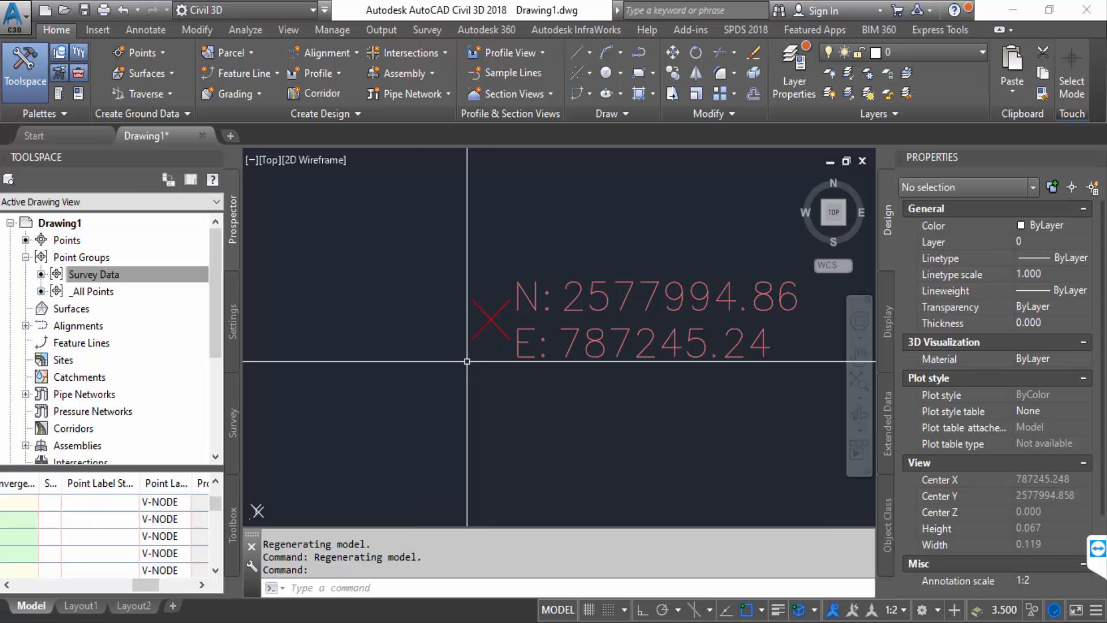
left_click(94, 274)
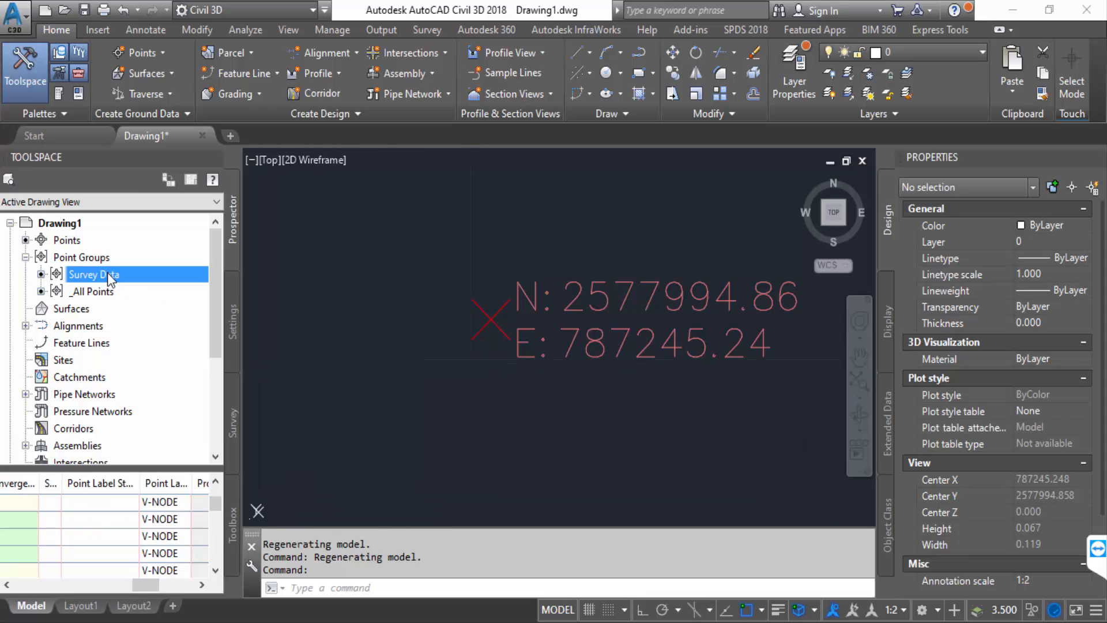
Restore the Survey Data label style to Point#-Elevation-Description
double_click(94, 274)
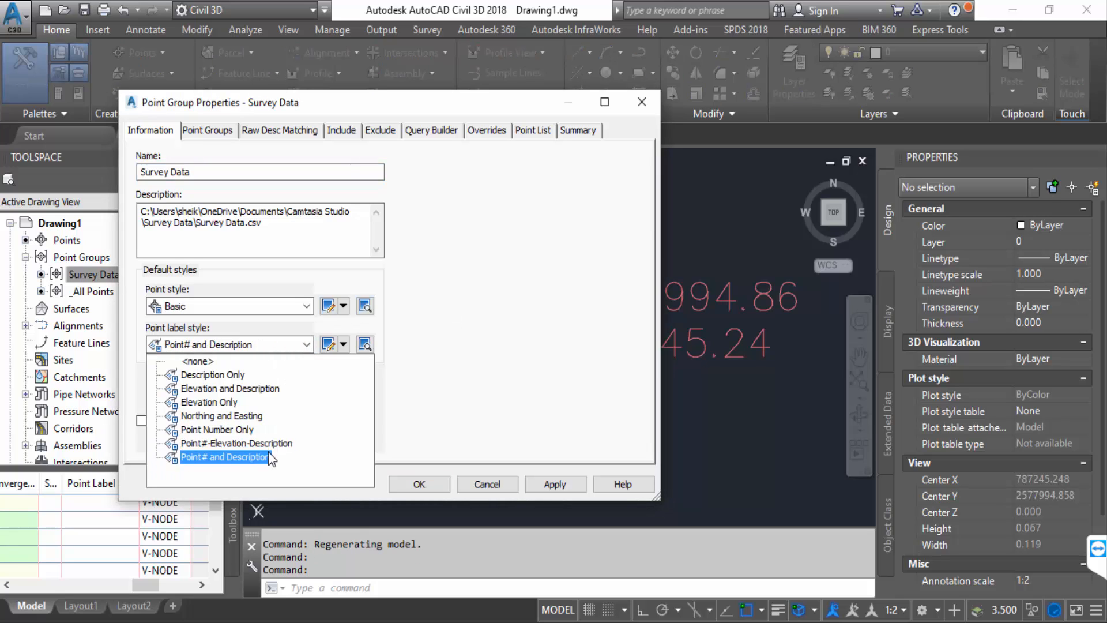
left_click(236, 443)
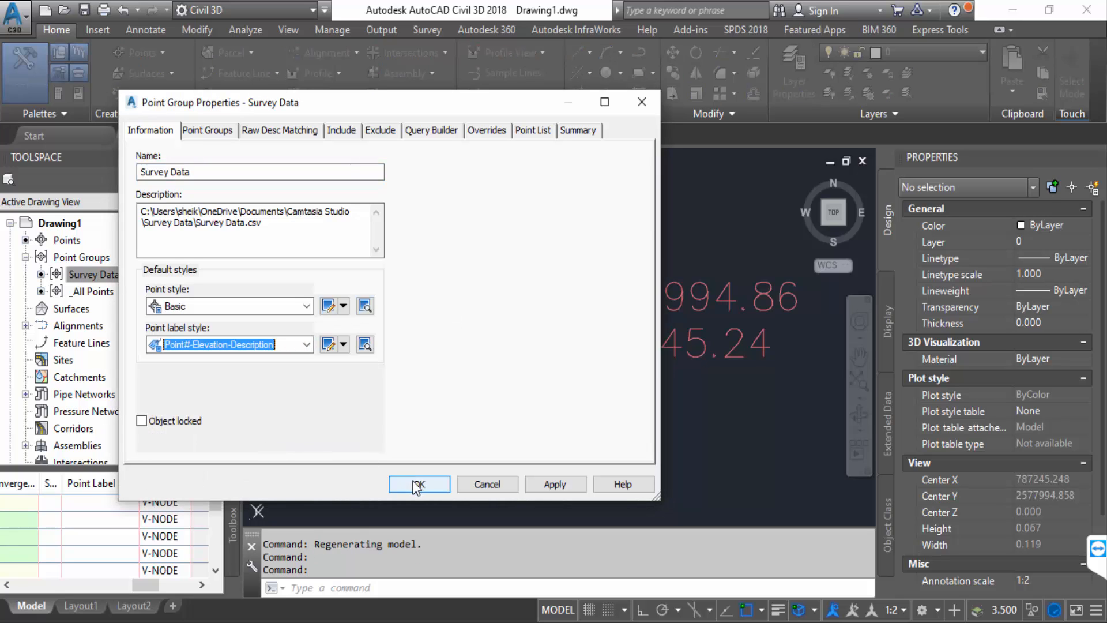
left_click(418, 484)
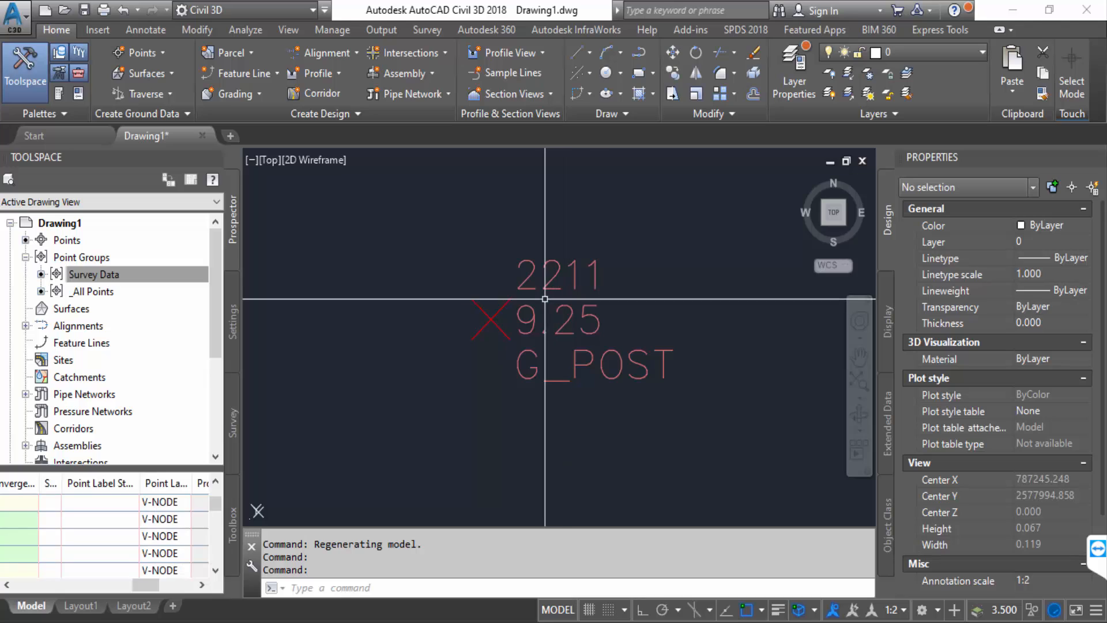